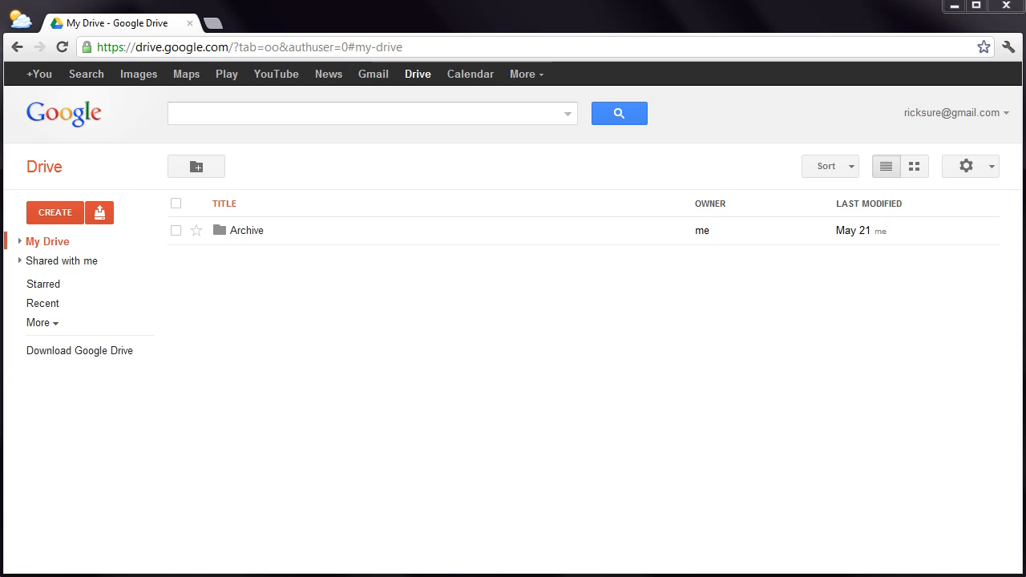
mouse_move(417, 80)
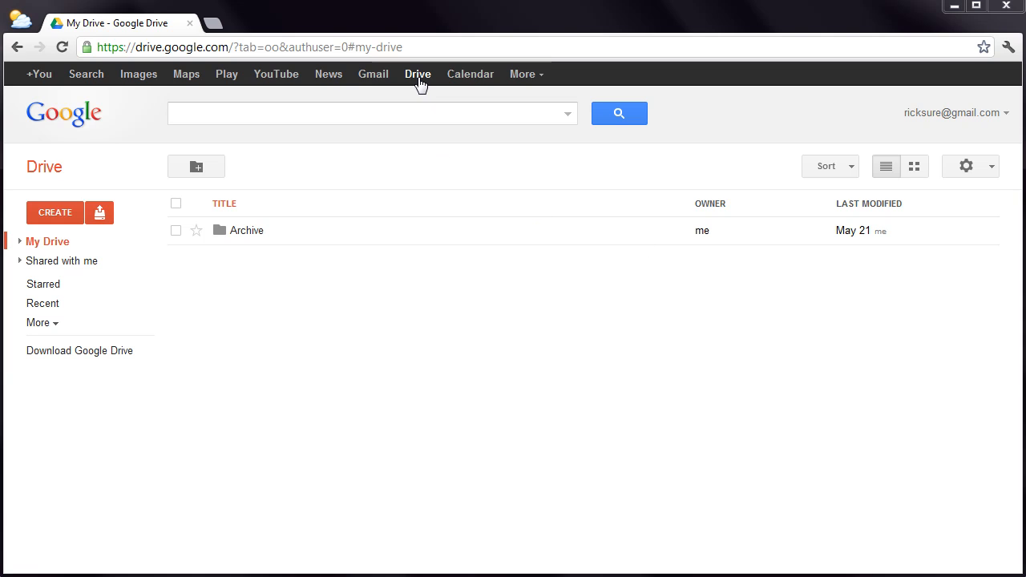
Reload My Drive and open the Create menu of new item types.
left_click(418, 74)
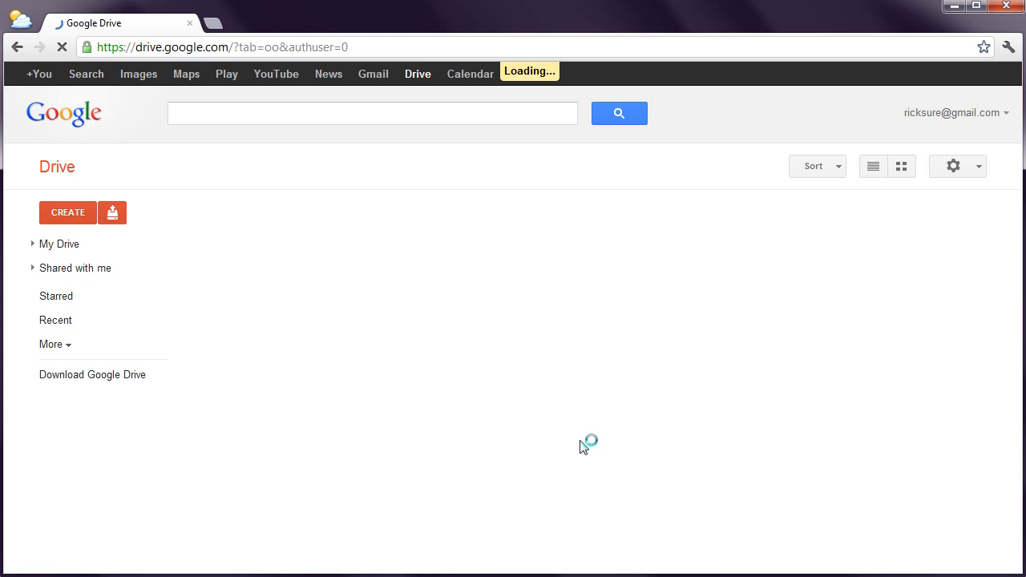
left_click(67, 212)
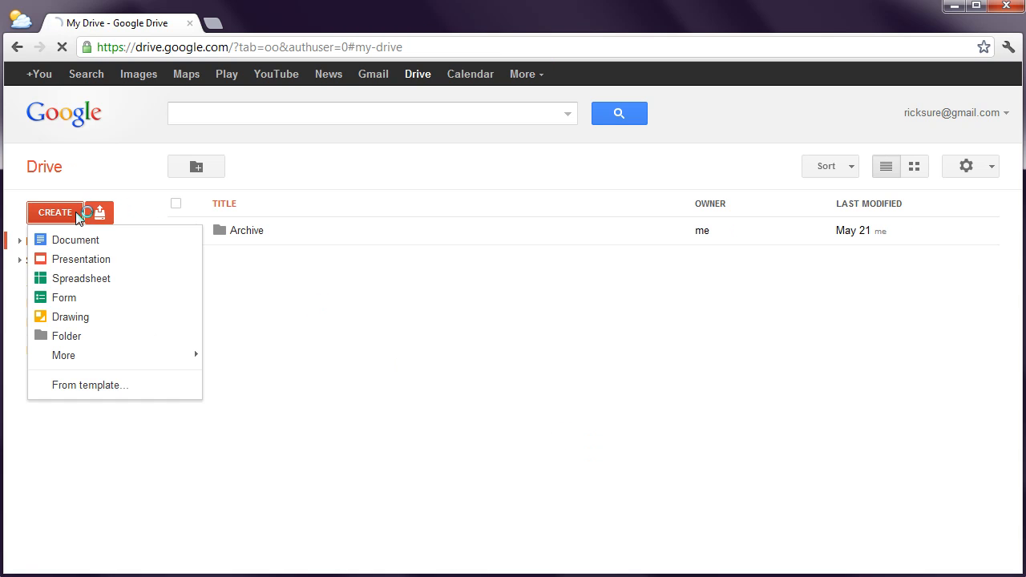
mouse_move(64, 297)
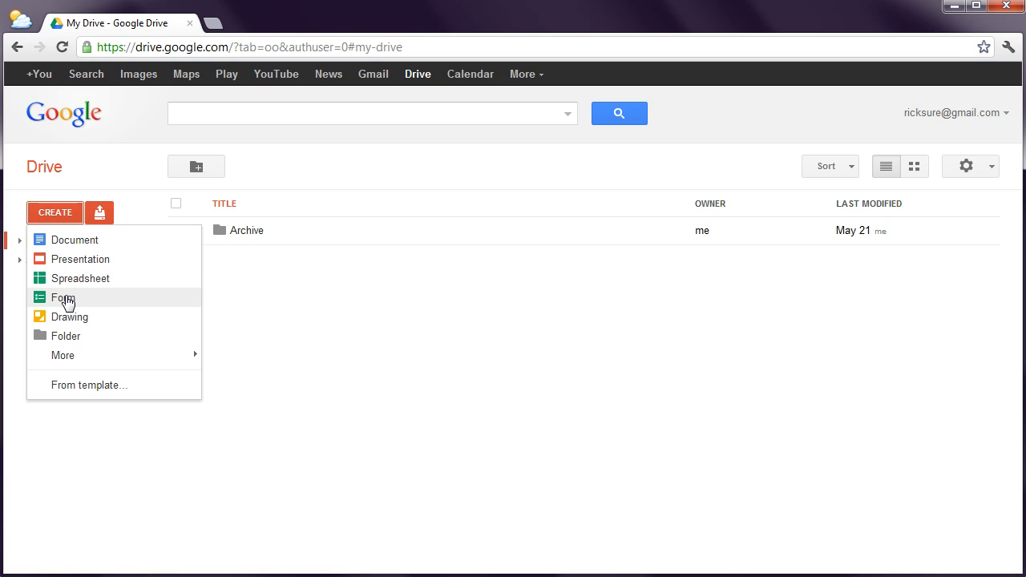
Create a new form and title its first question 'Which is your favourite content management system?'.
left_click(62, 297)
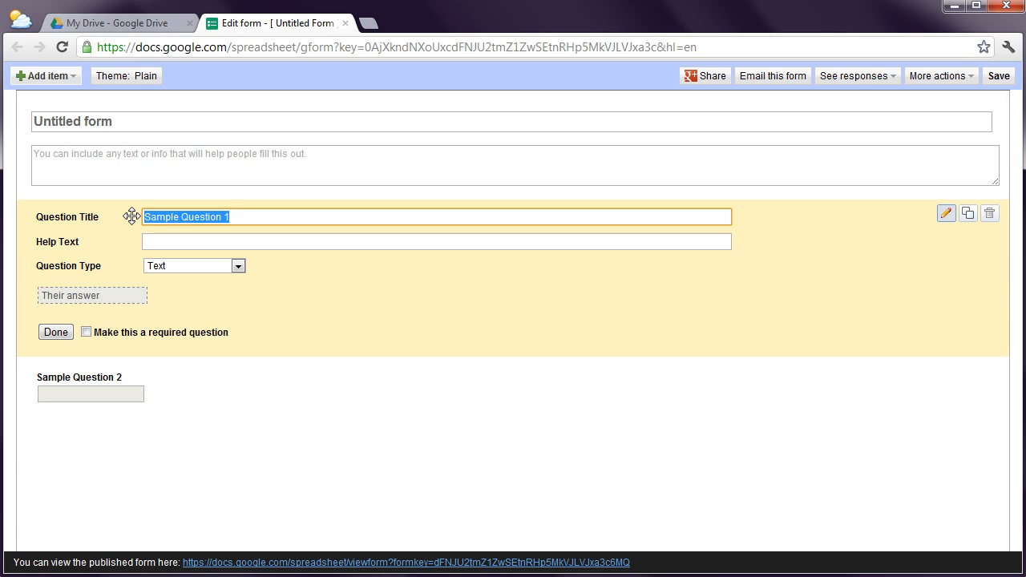
type("Whci")
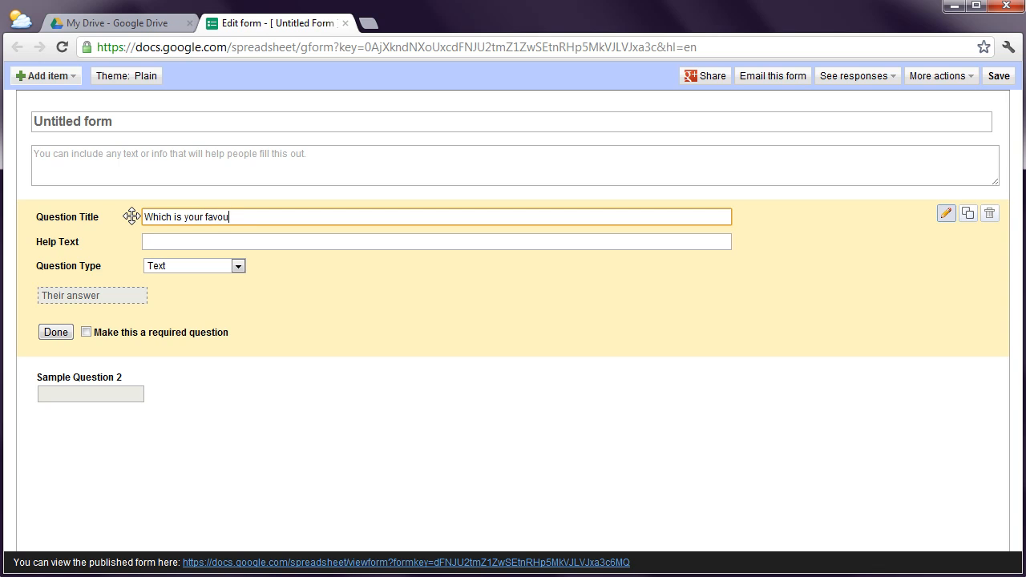
type("rite content management")
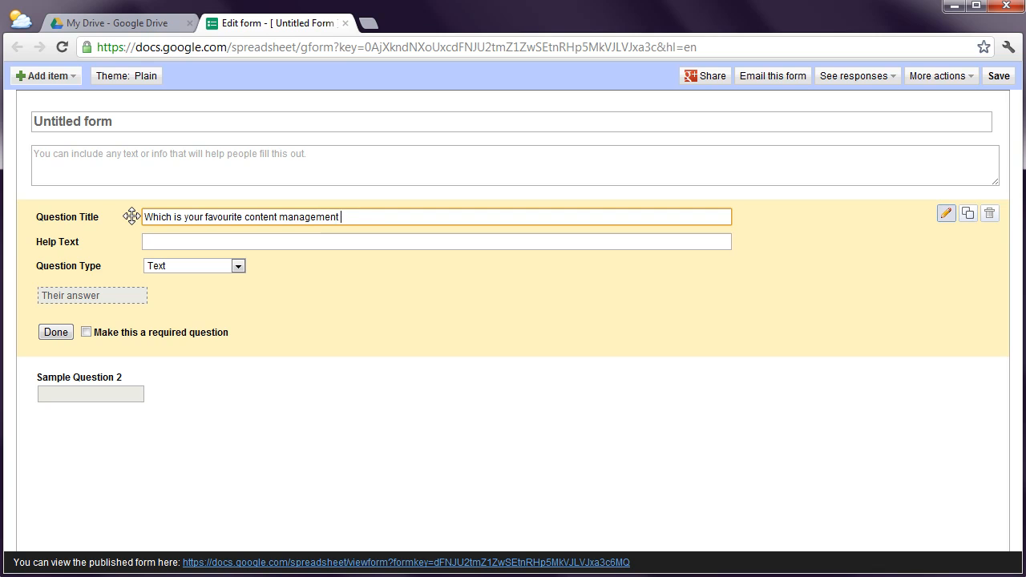
type("system?")
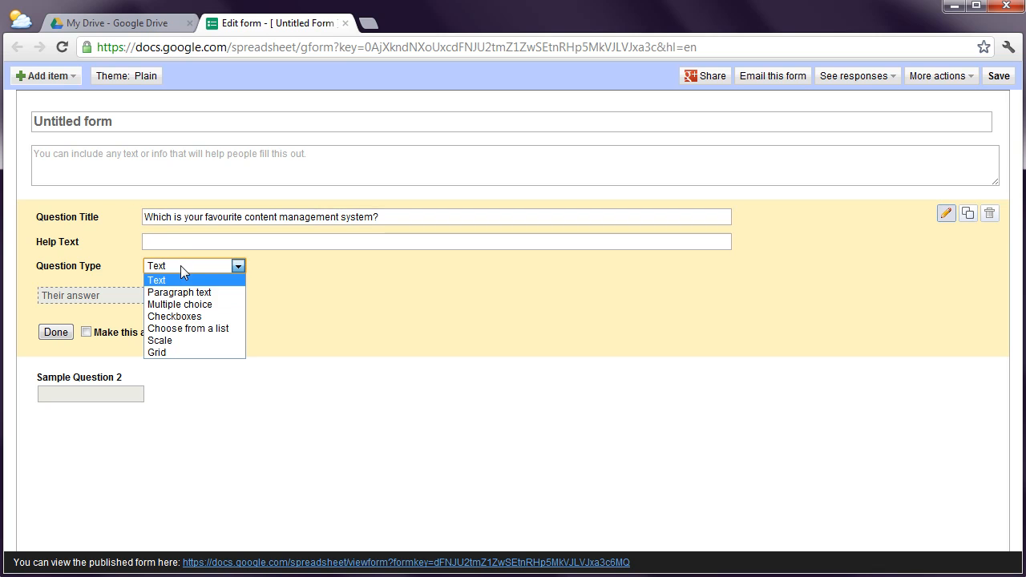
mouse_move(180, 305)
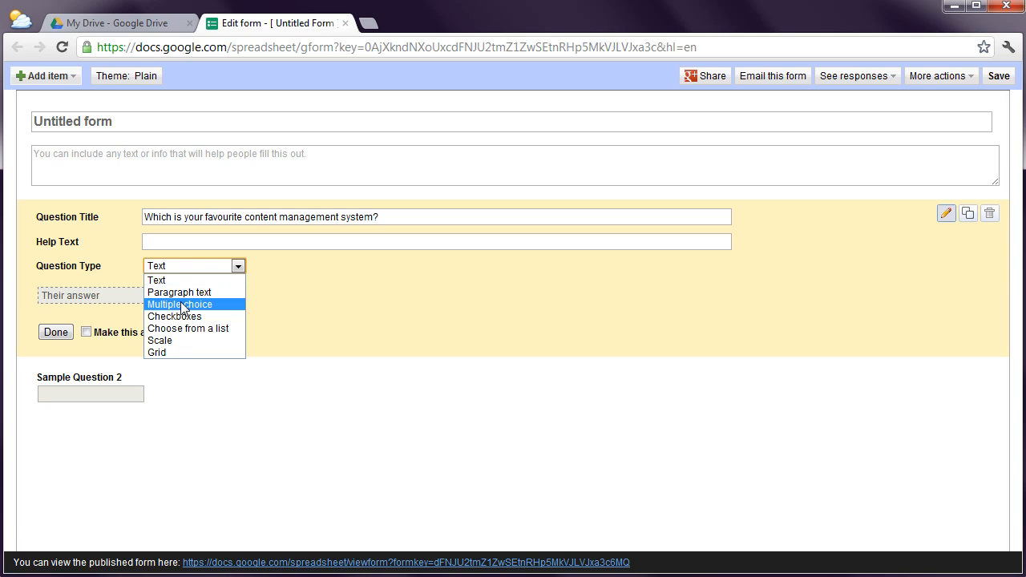
Make the question multiple choice with options Koomla, Xpress and Moopul.
left_click(180, 305)
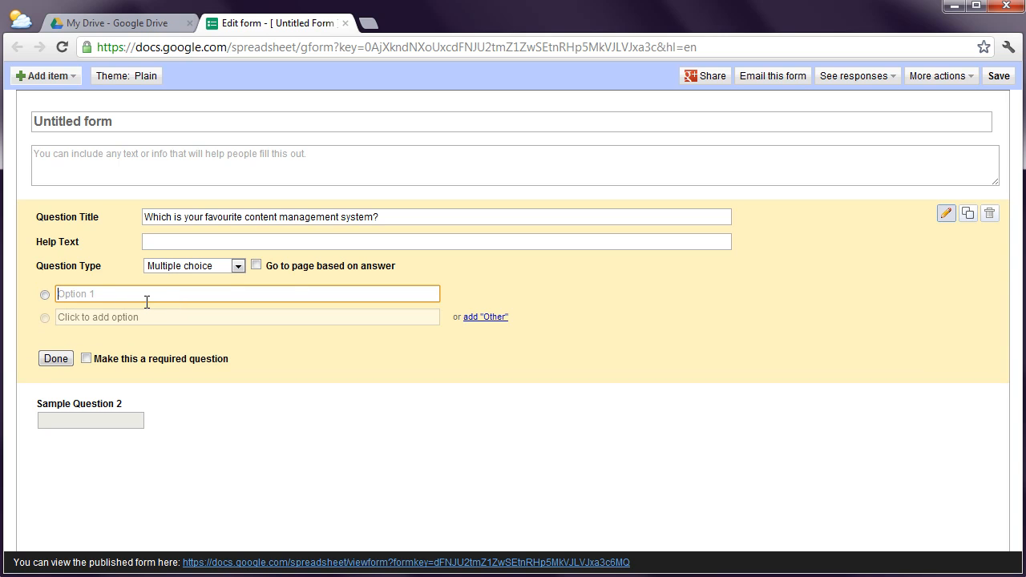
type("K")
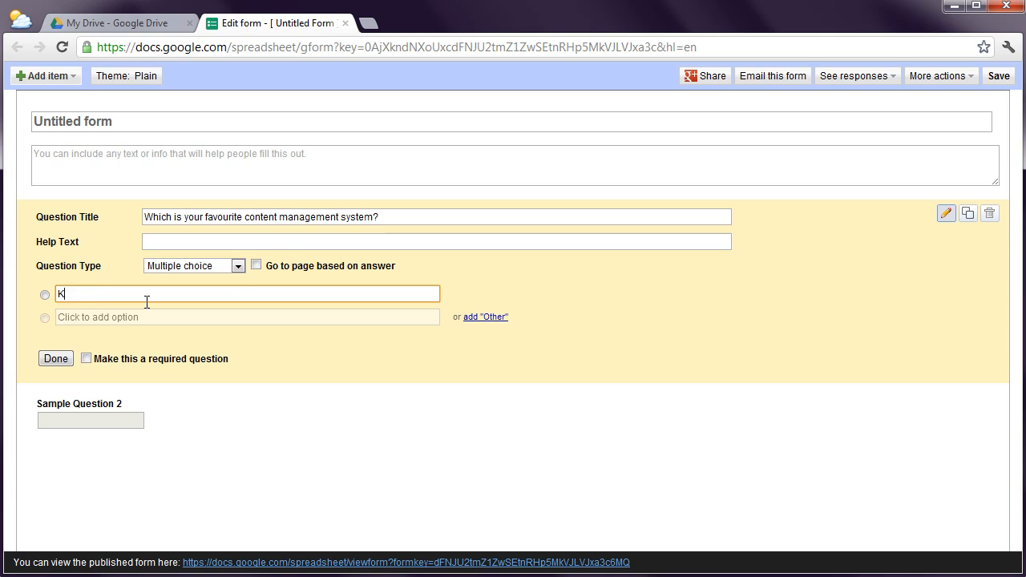
type("oomla")
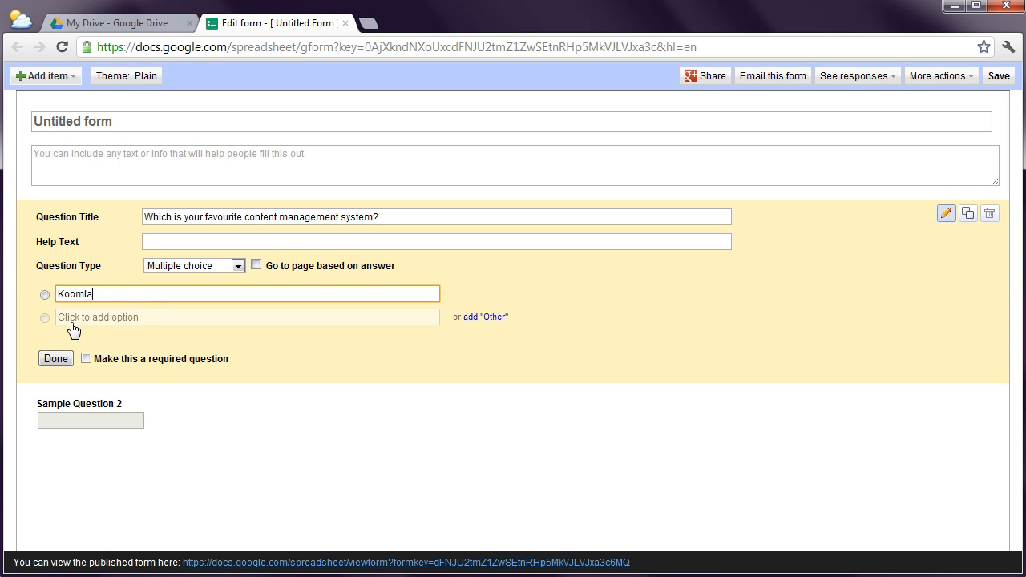
left_click(247, 317)
type("Xpress")
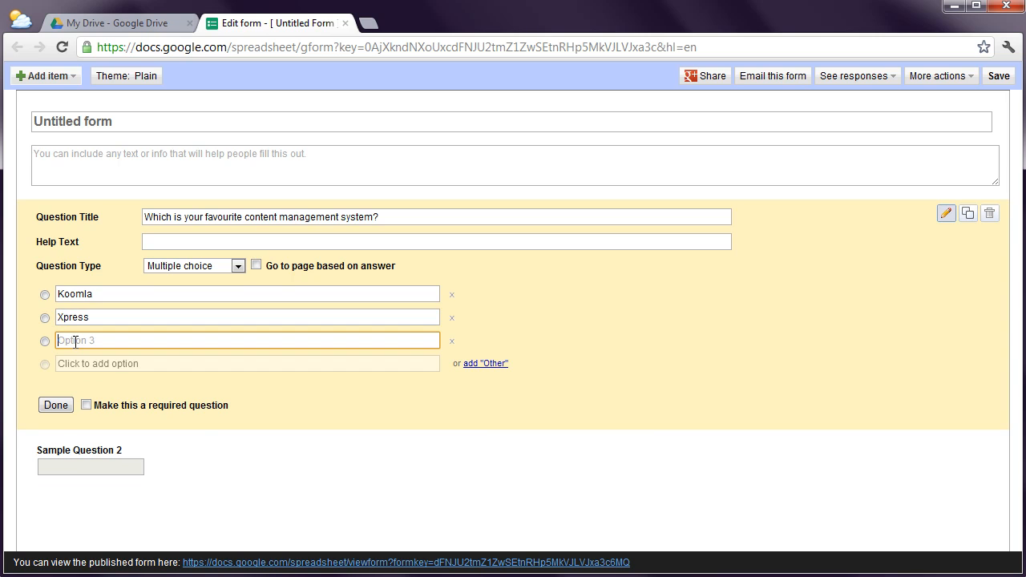
type("Moop")
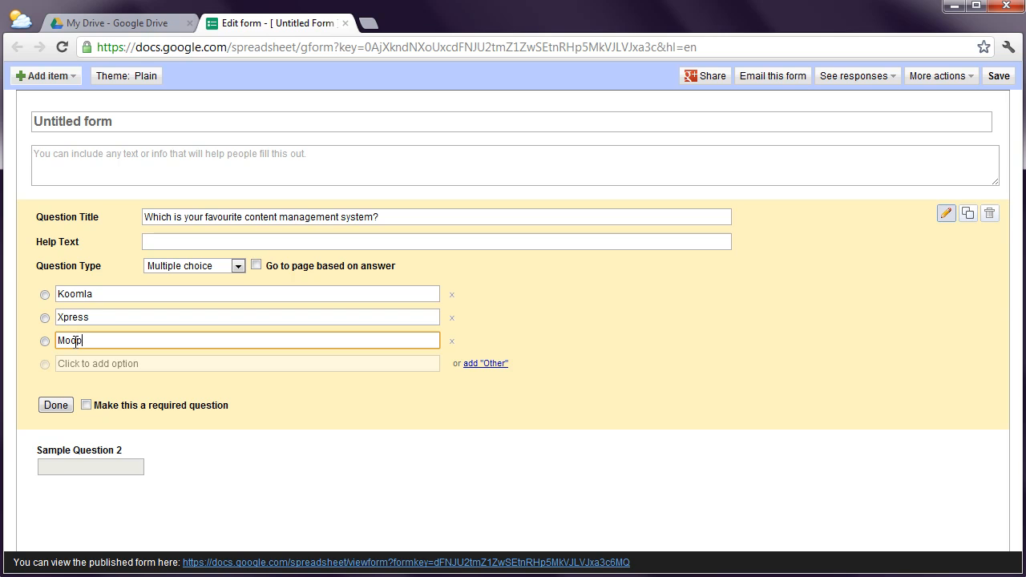
type("ul")
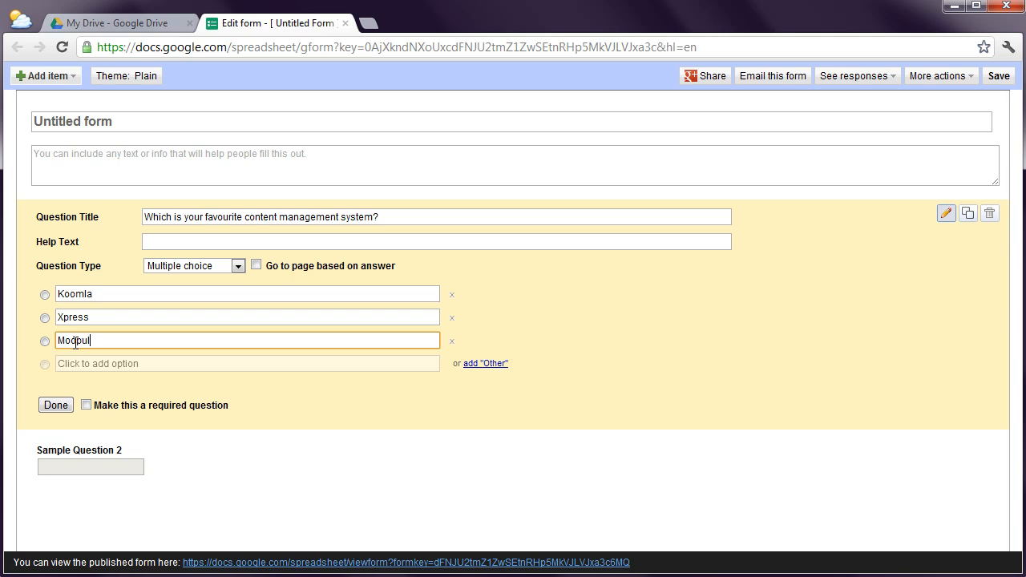
left_click(55, 405)
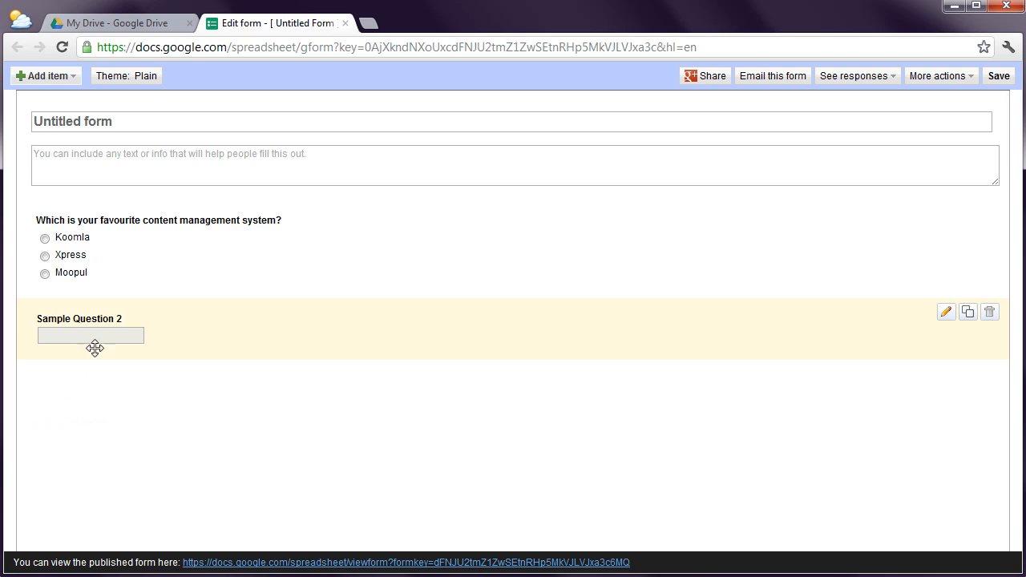
Title the second question 'Tell us why' with a paragraph-text answer.
left_click(946, 312)
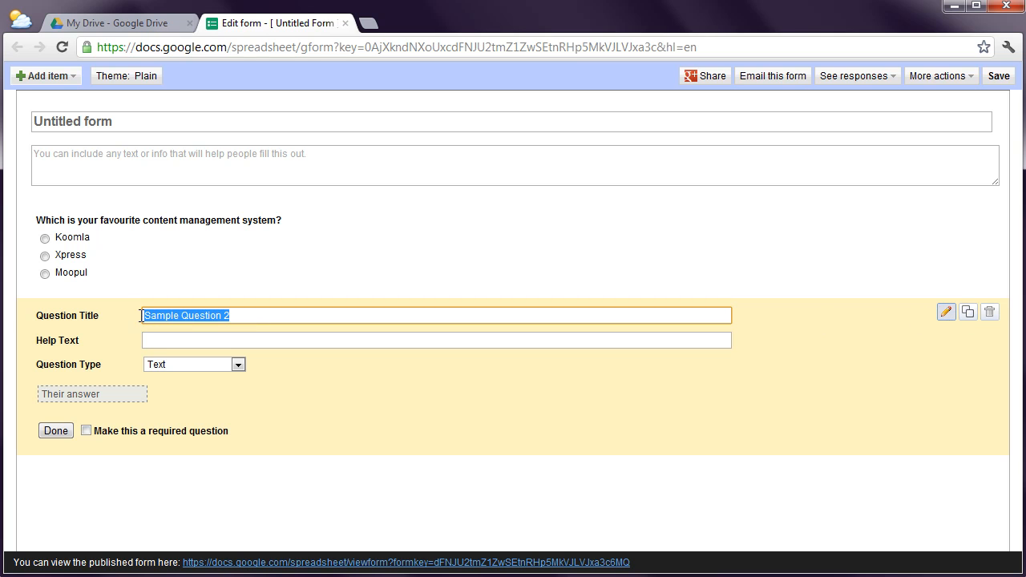
mouse_move(139, 315)
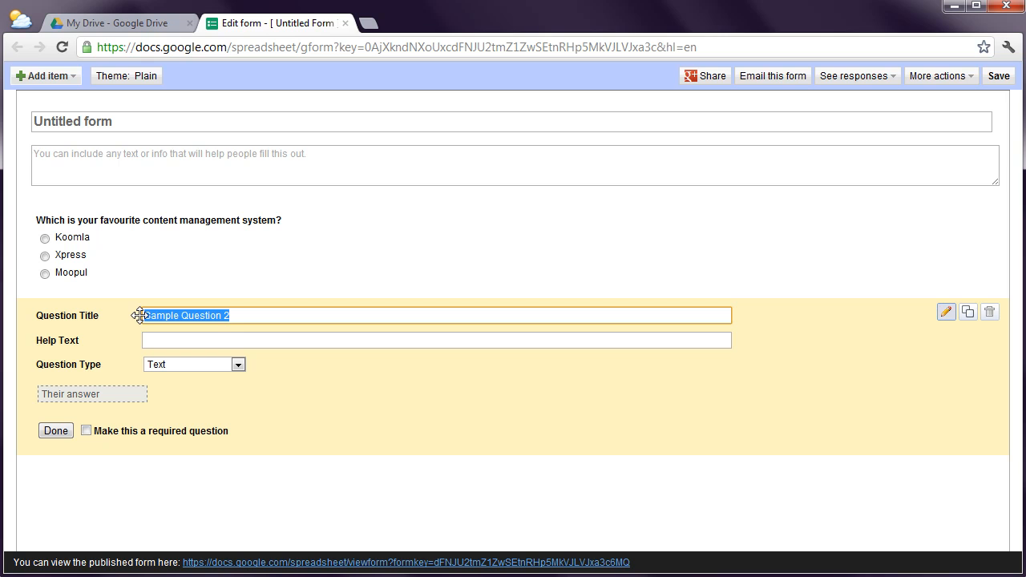
type("Tell us")
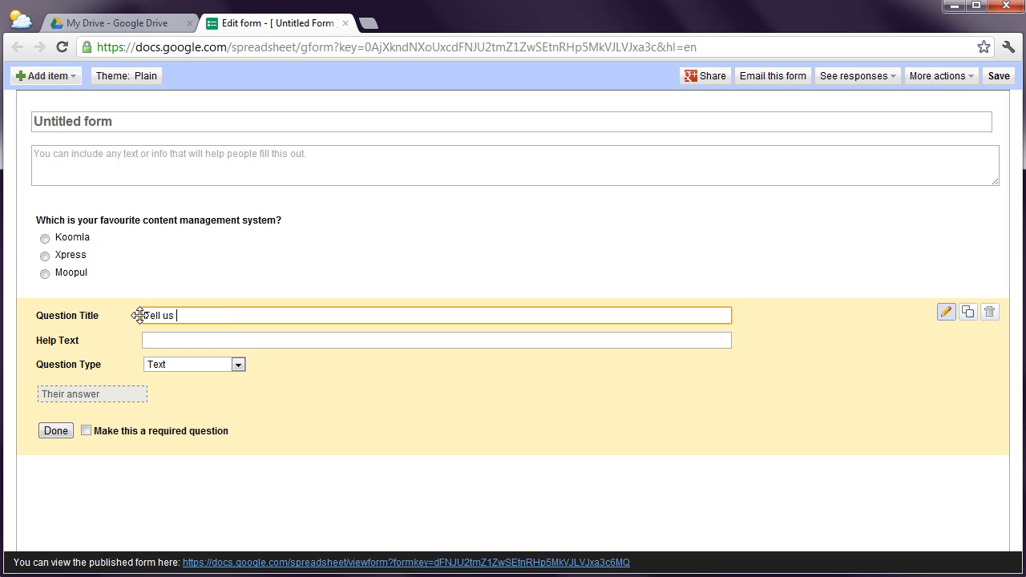
type("why")
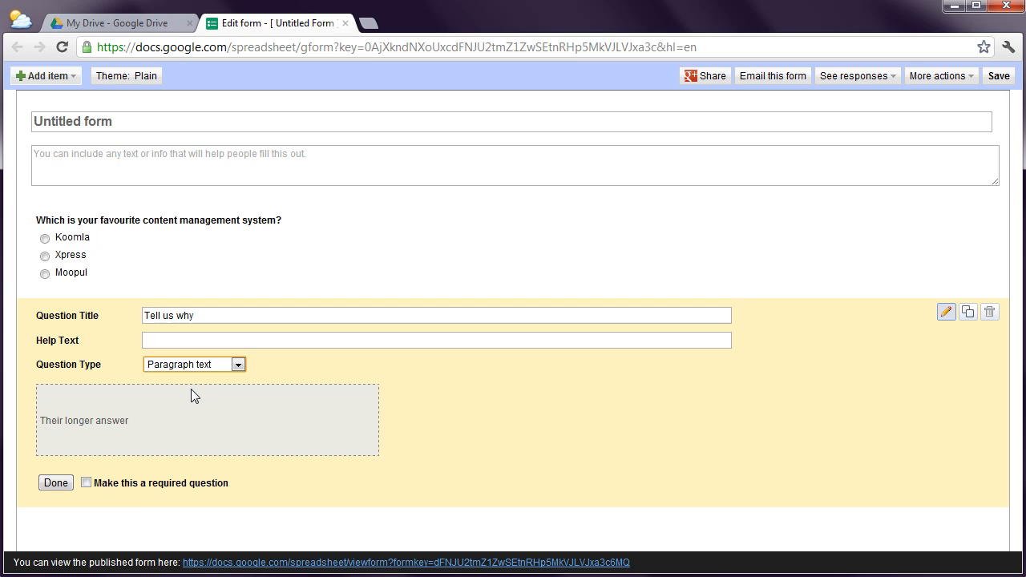
left_click(55, 483)
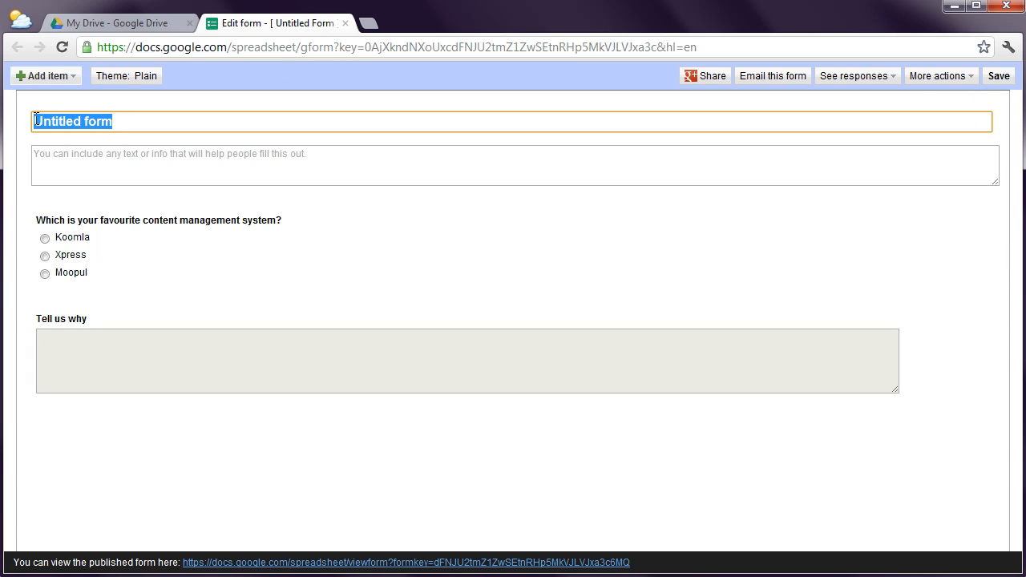
Title the form 'My Form' with the description 'Please complete our form'.
type("My Form")
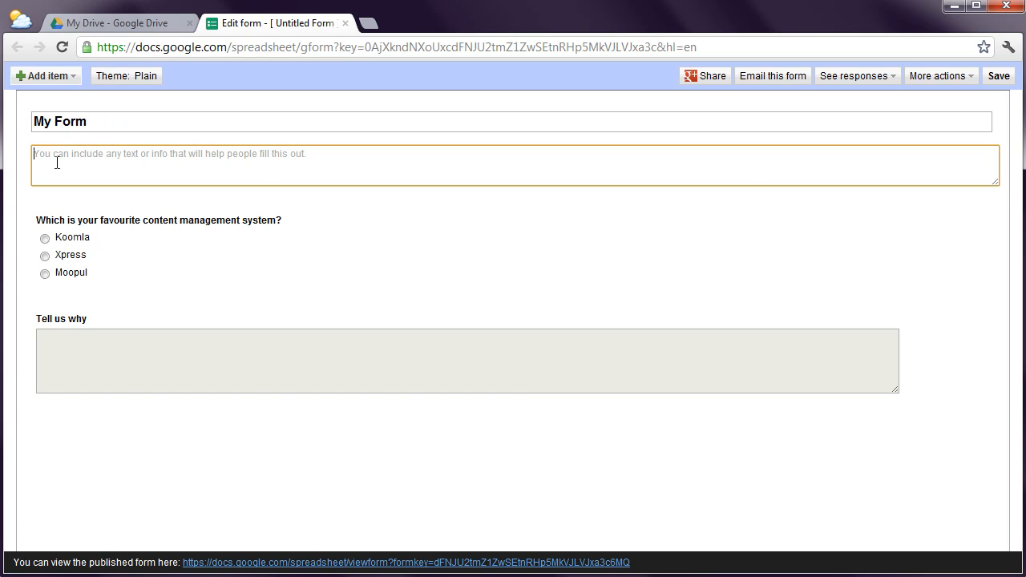
type("Please co")
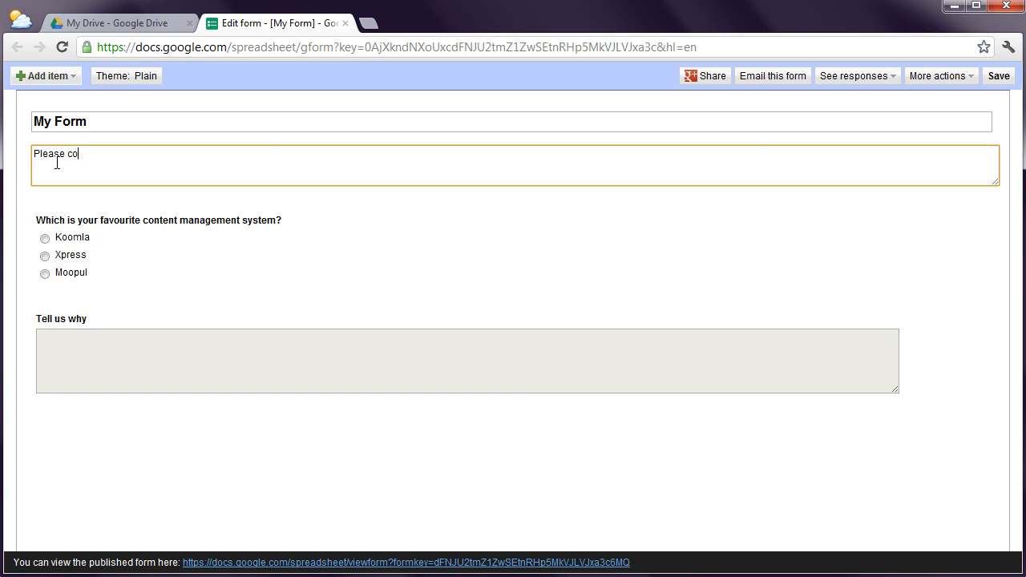
type("mplete our for")
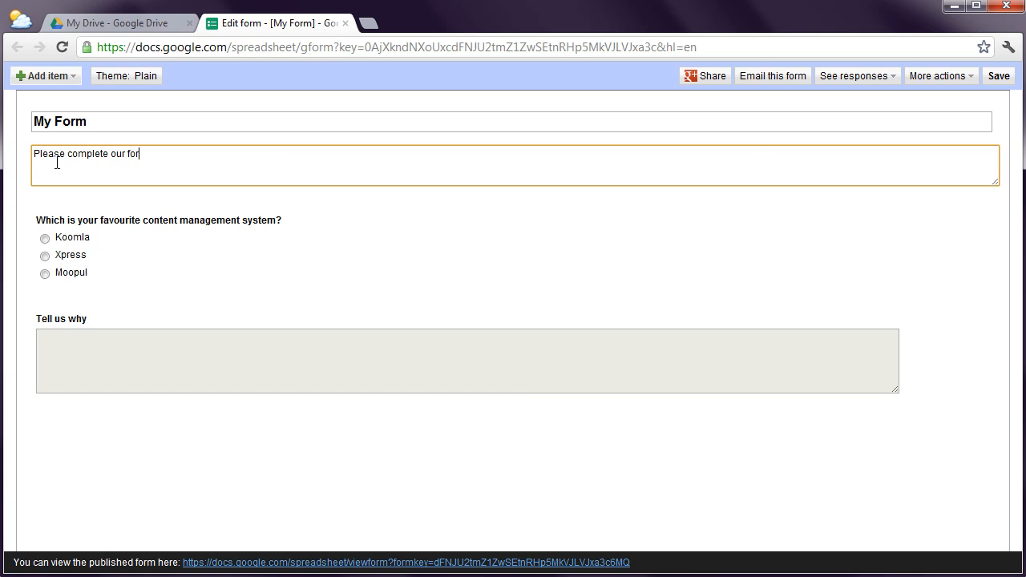
type("m")
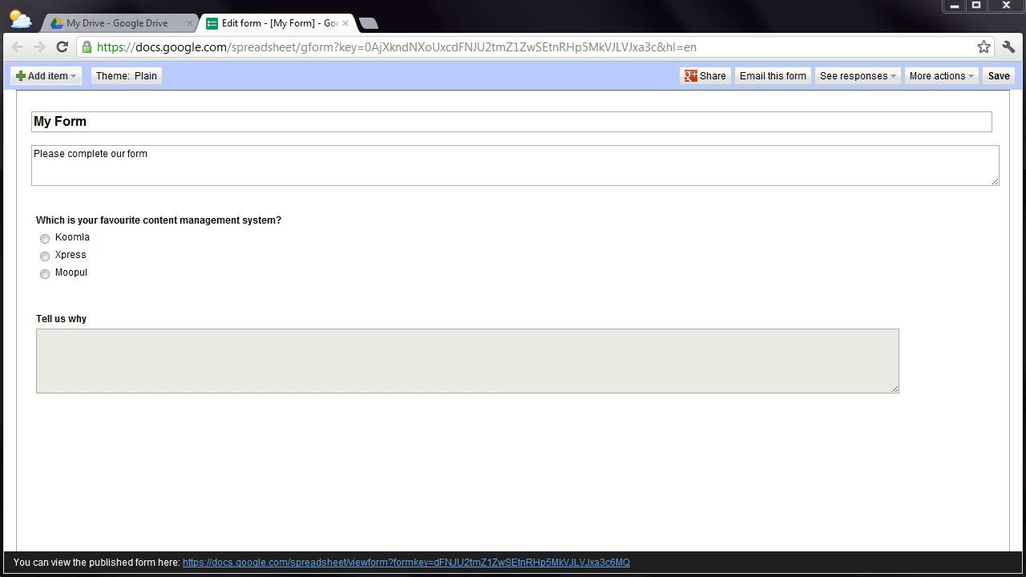
mouse_move(954, 83)
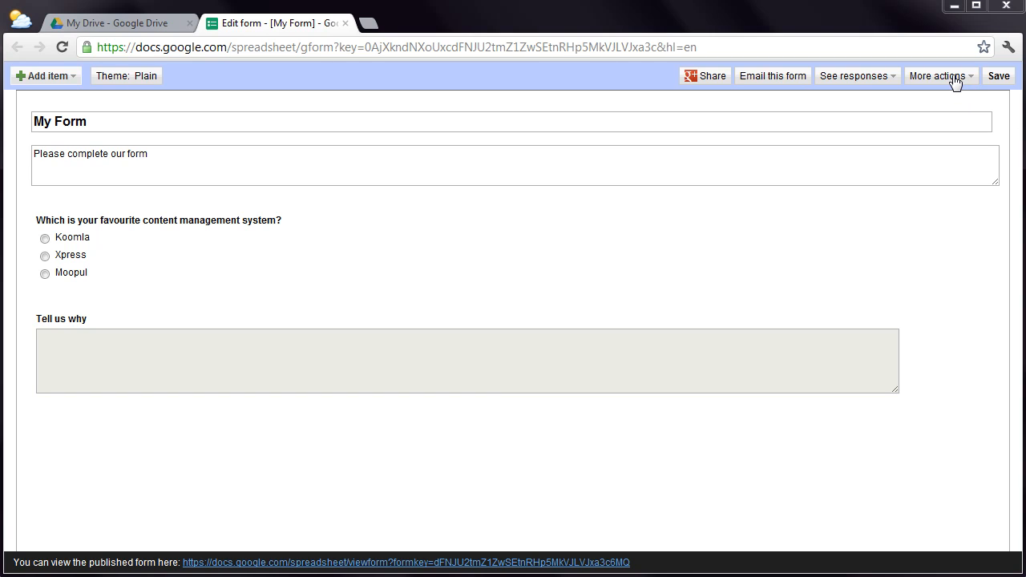
Copy the form's iframe code from More actions > Embed and dismiss the window.
left_click(938, 75)
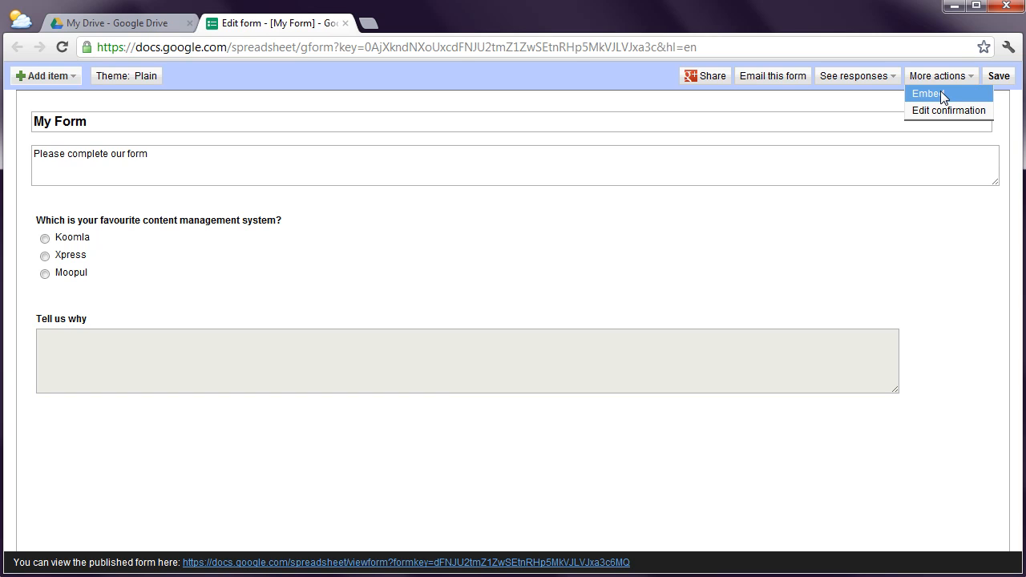
left_click(926, 94)
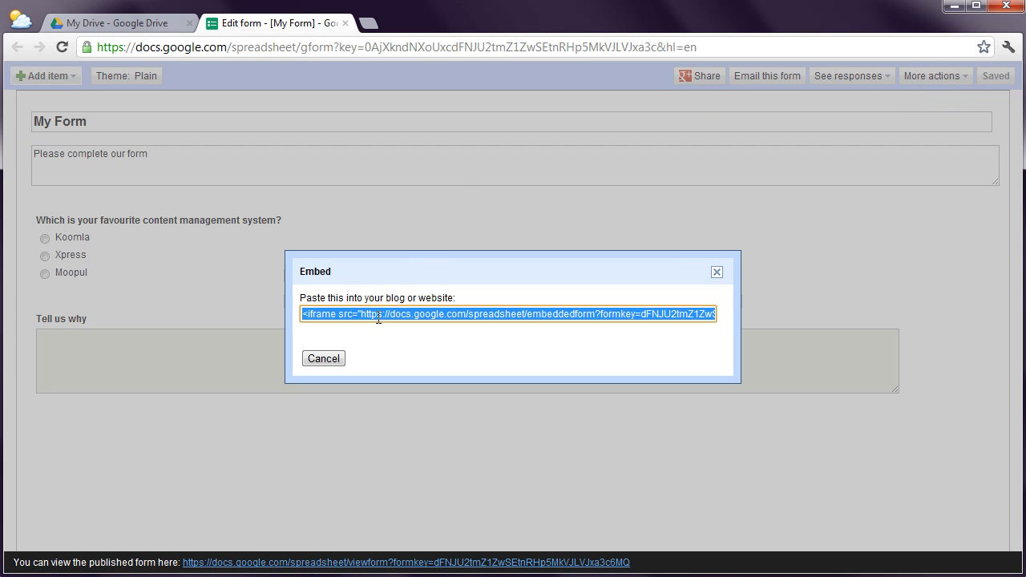
right_click(508, 314)
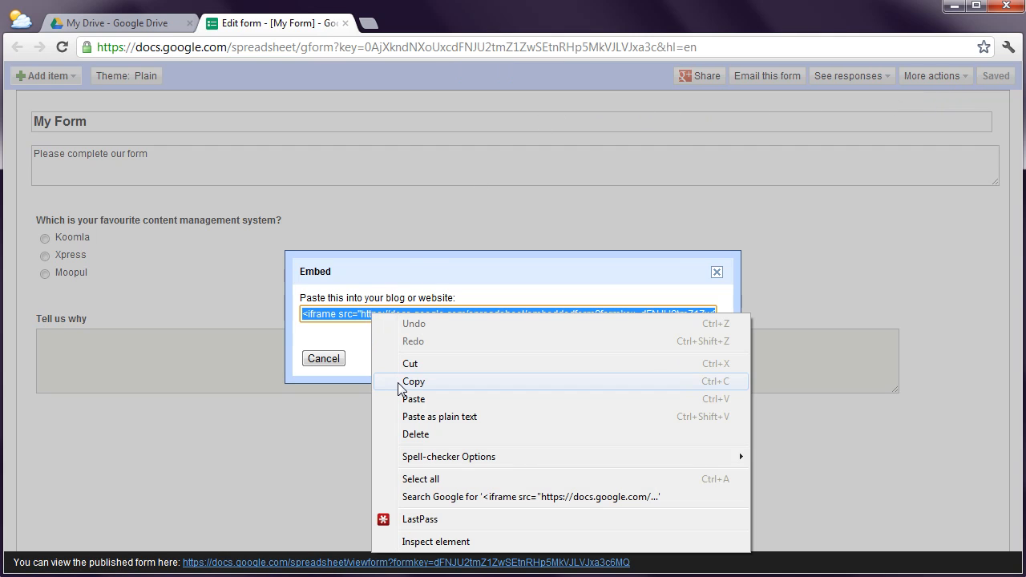
left_click(414, 382)
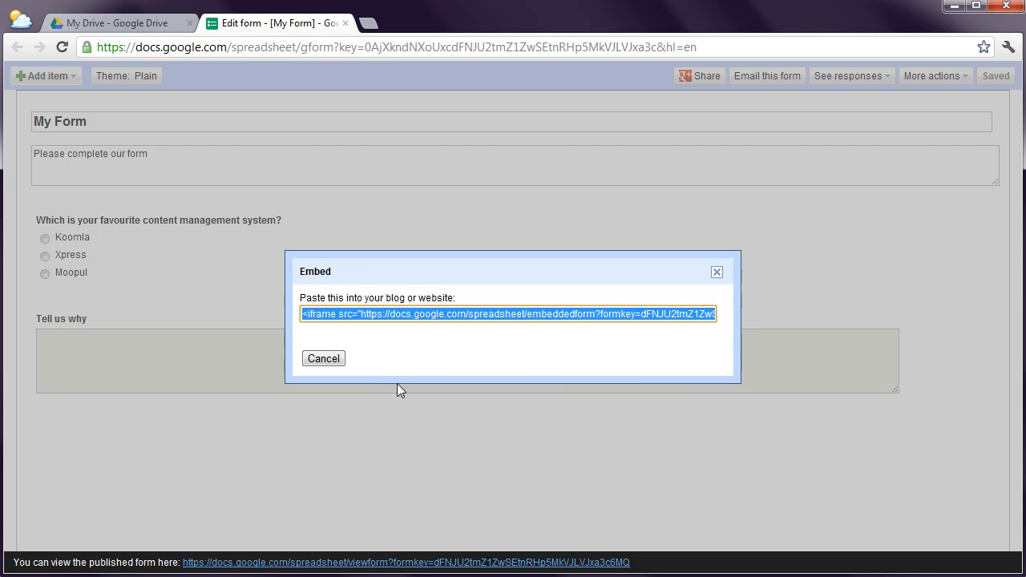
left_click(717, 272)
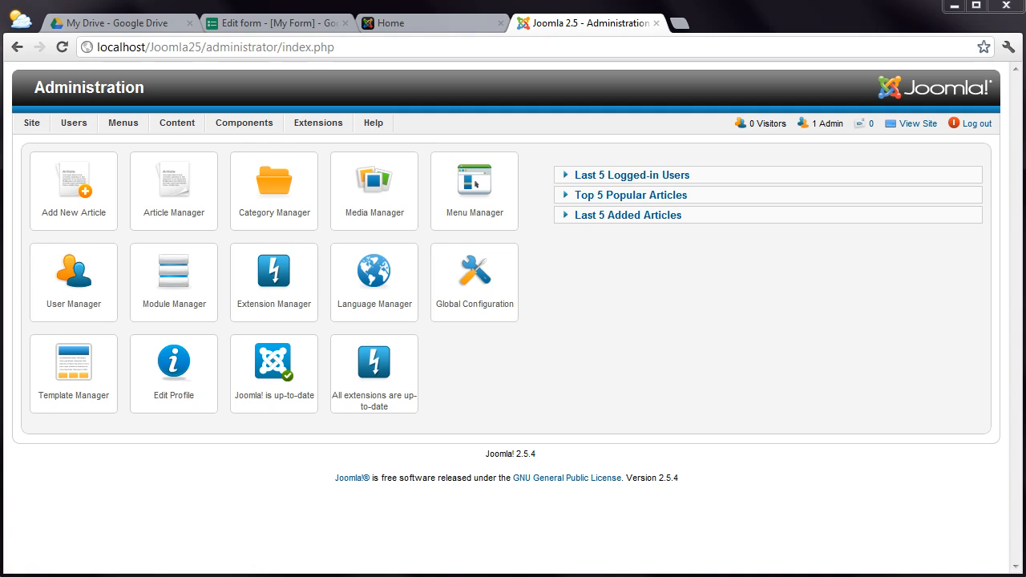
Open Joomla's Plug-in Manager from the Extensions menu.
left_click(317, 122)
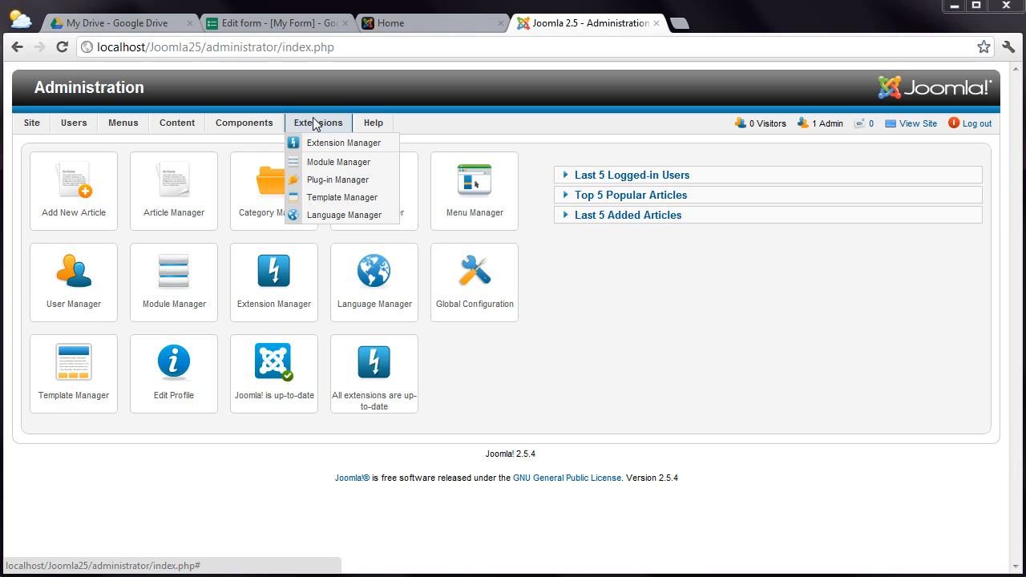
left_click(337, 179)
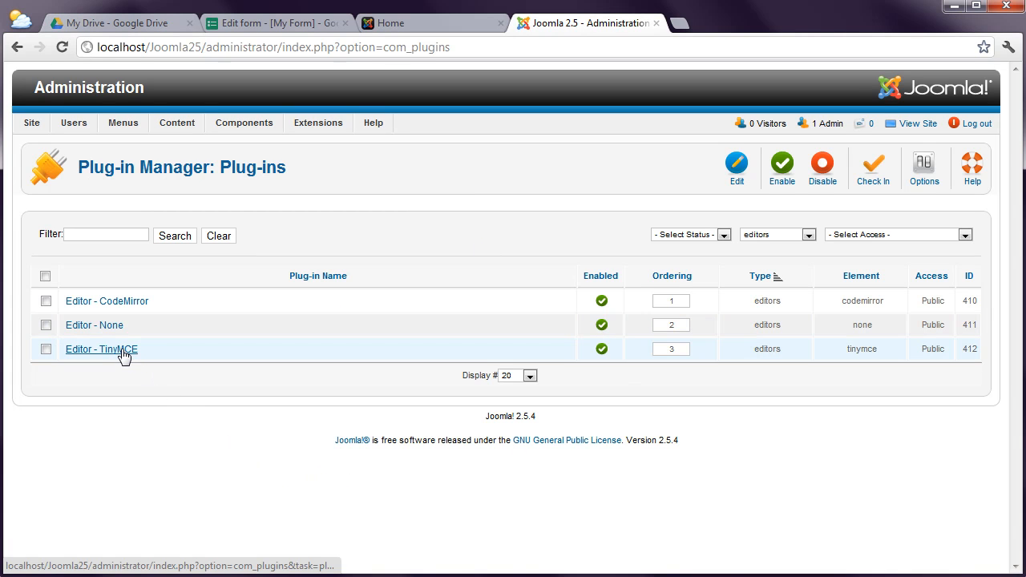
Remove iframe from TinyMCE's prohibited elements, leaving script and applet, and save the plug-in.
left_click(101, 349)
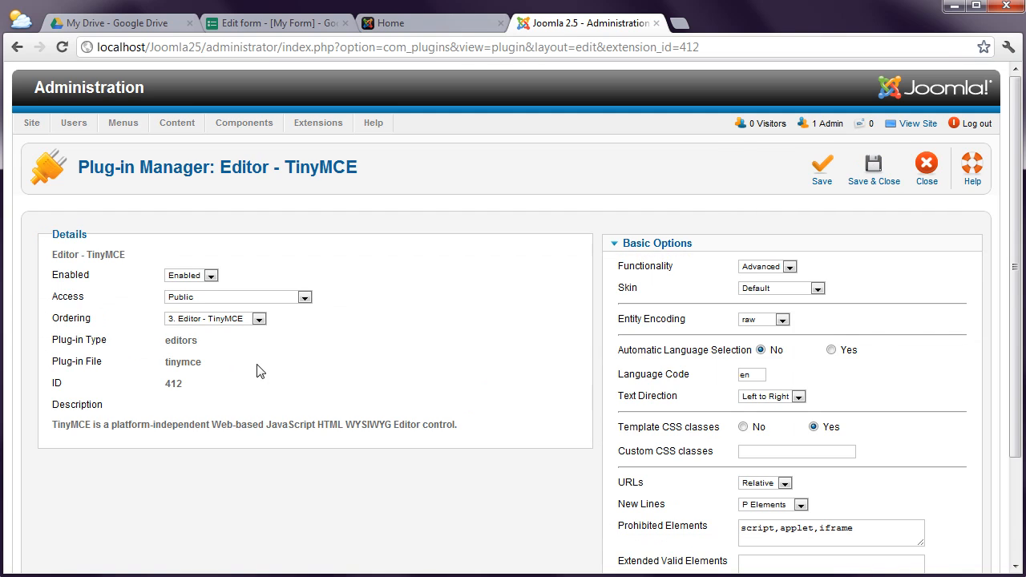
scroll("down", 3)
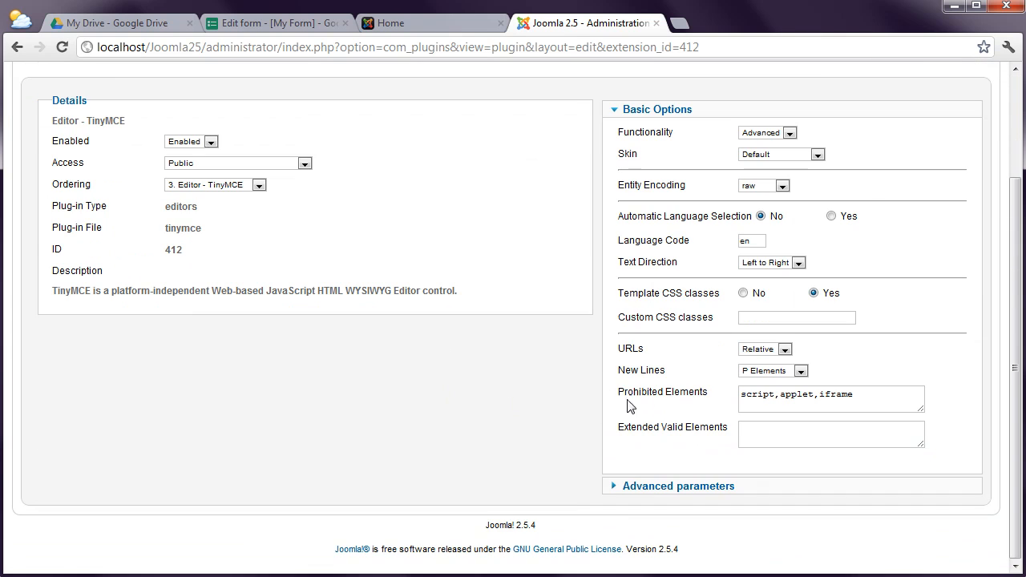
left_click(830, 398)
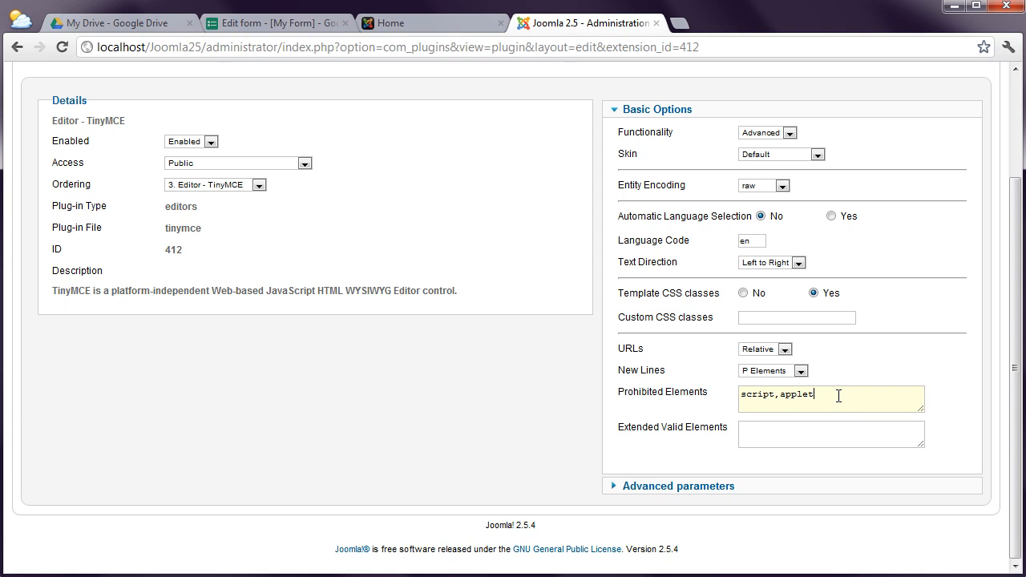
scroll("up", 3)
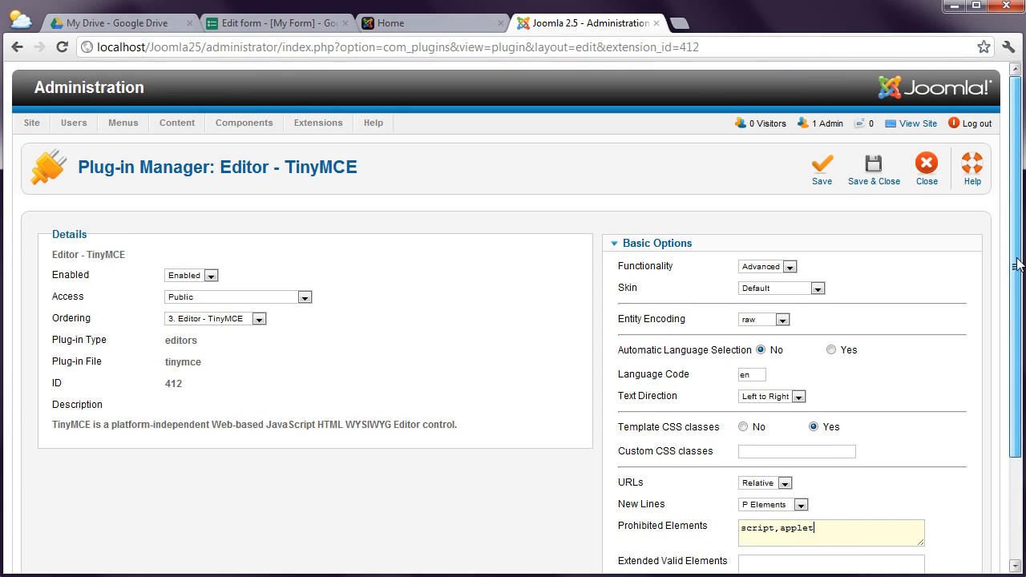
left_click(873, 169)
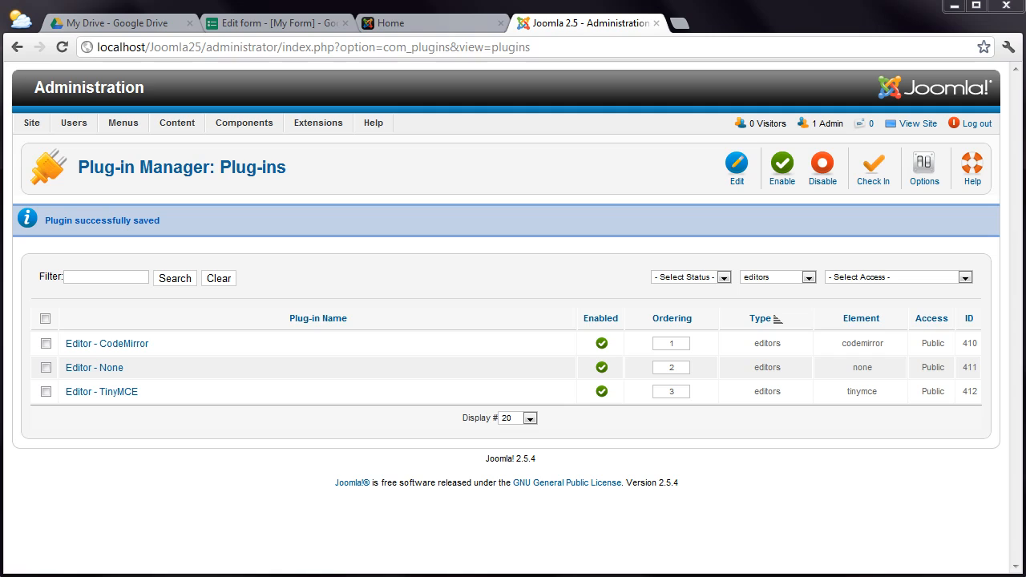
Start a new Joomla article titled 'My Form'.
left_click(176, 122)
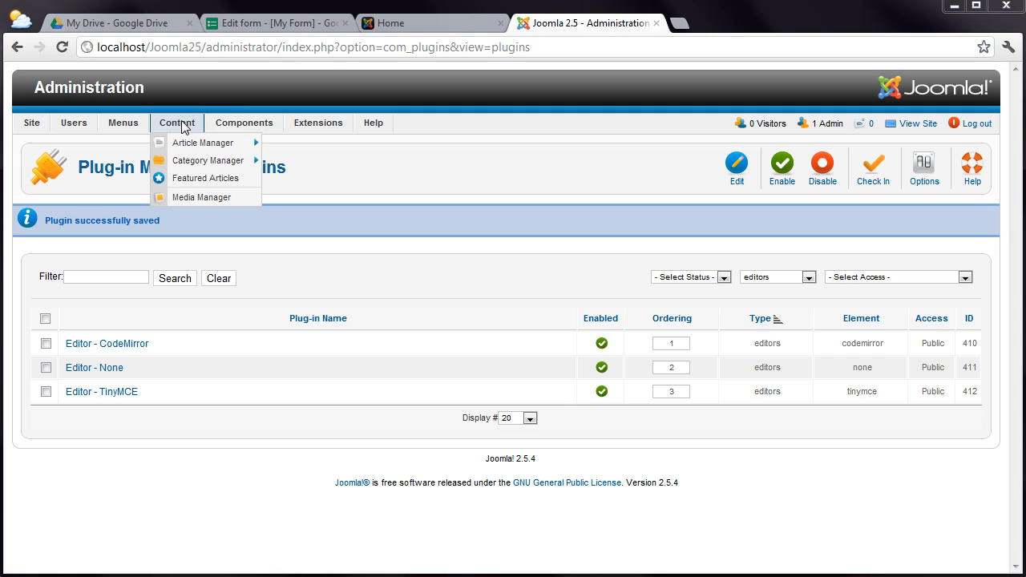
left_click(313, 144)
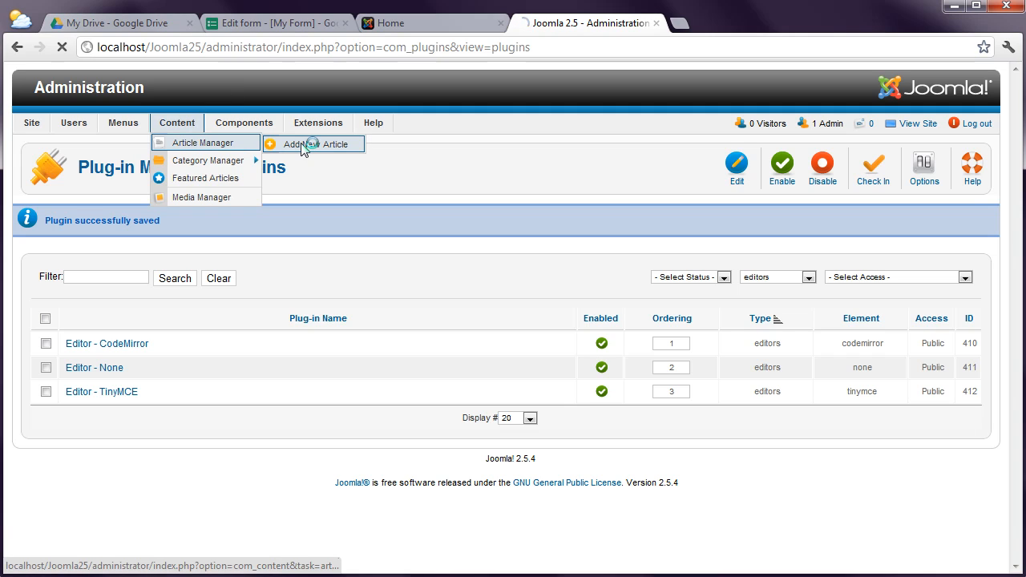
left_click(313, 144)
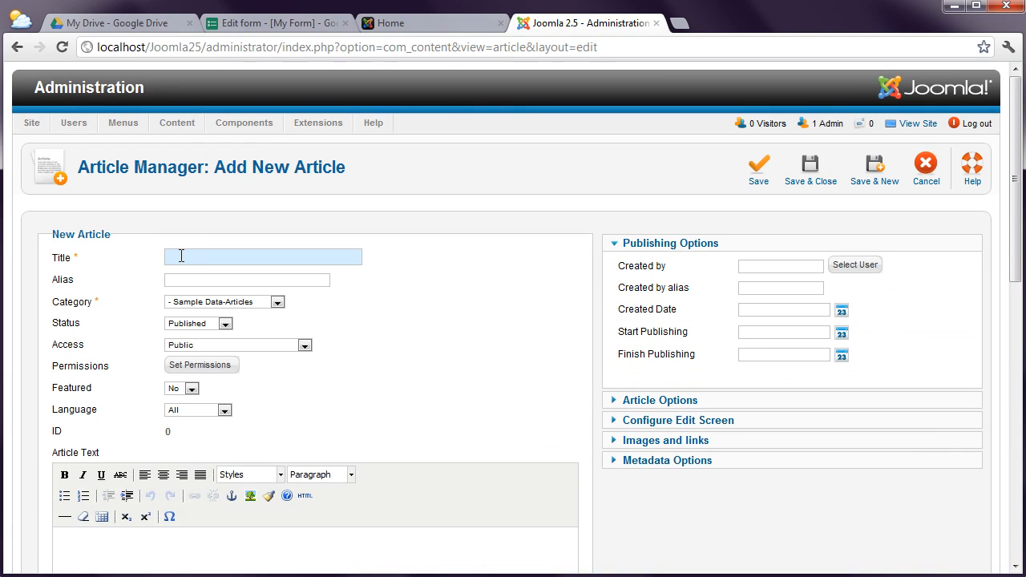
type("My F")
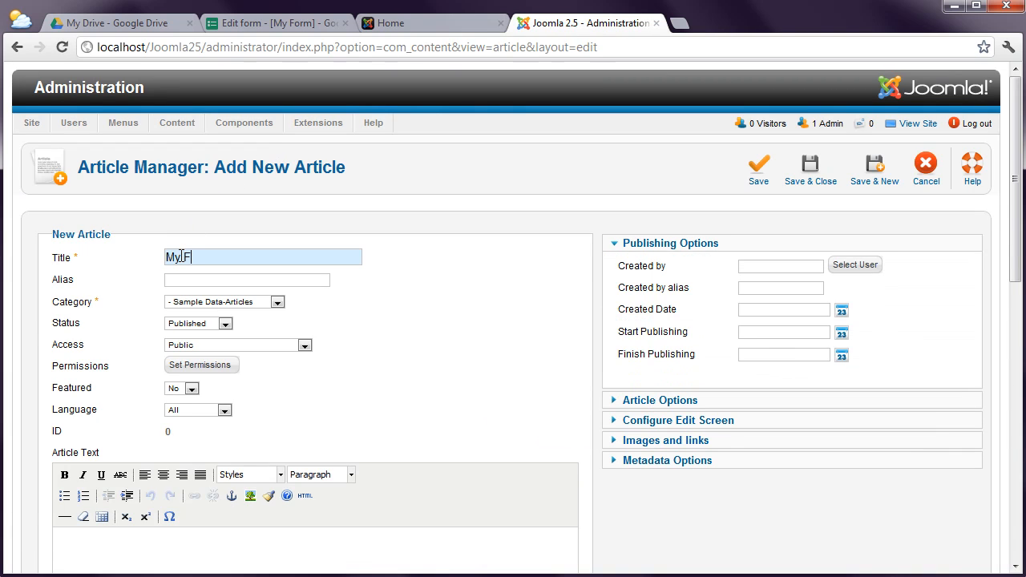
type("orm")
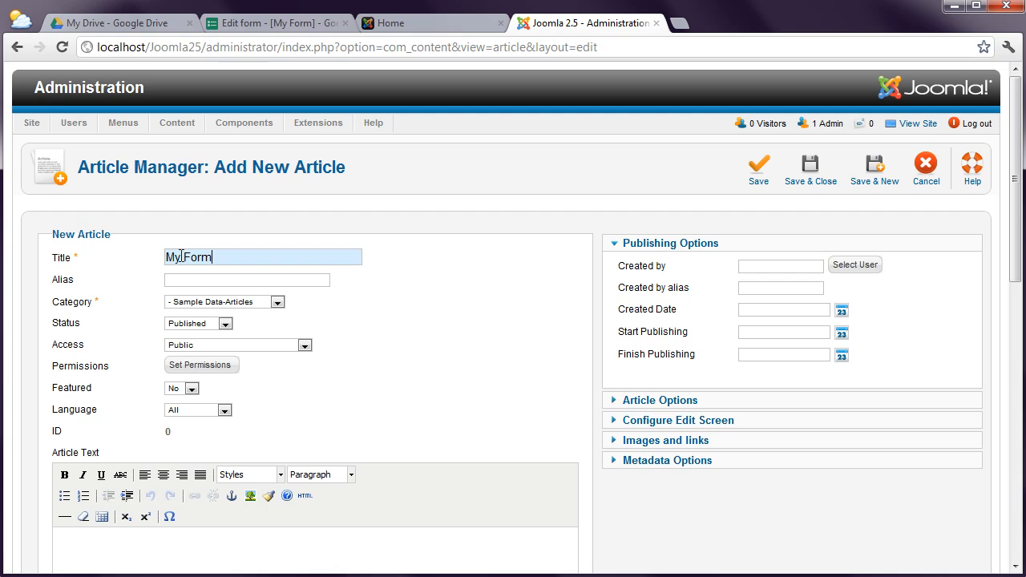
Paste the Google form's iframe code into the article's HTML source and apply it.
scroll("down", 3)
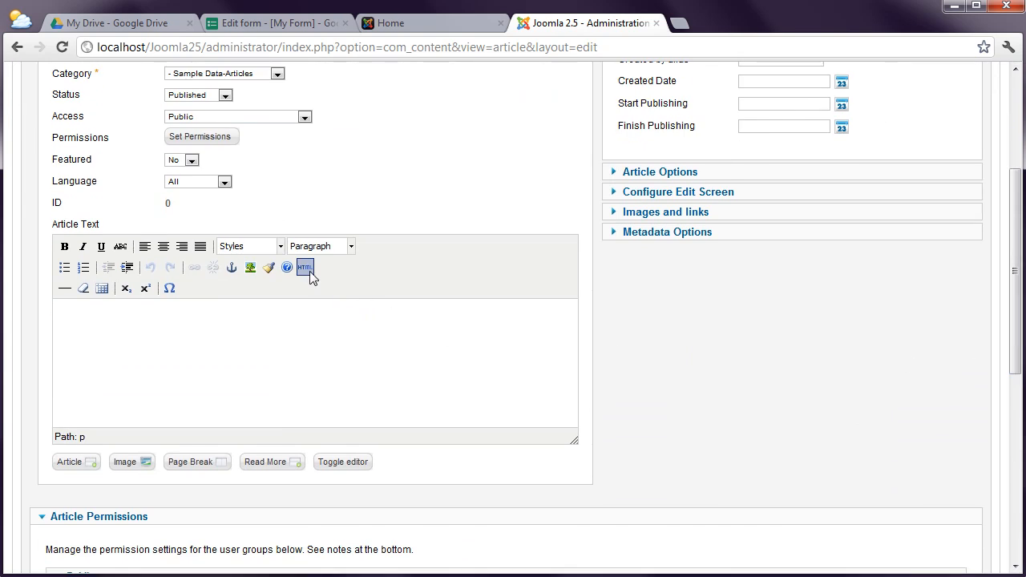
mouse_move(305, 267)
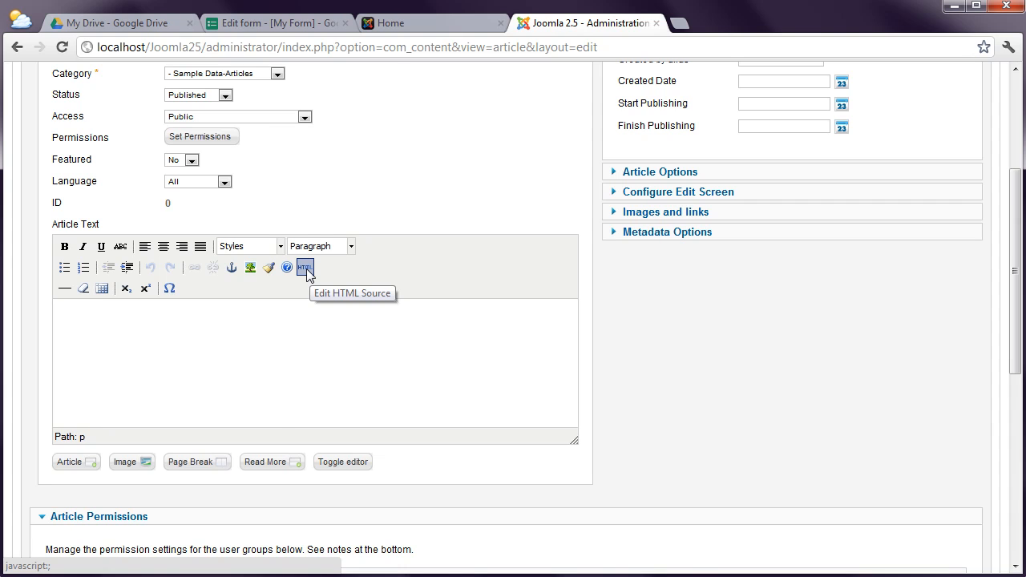
left_click(305, 267)
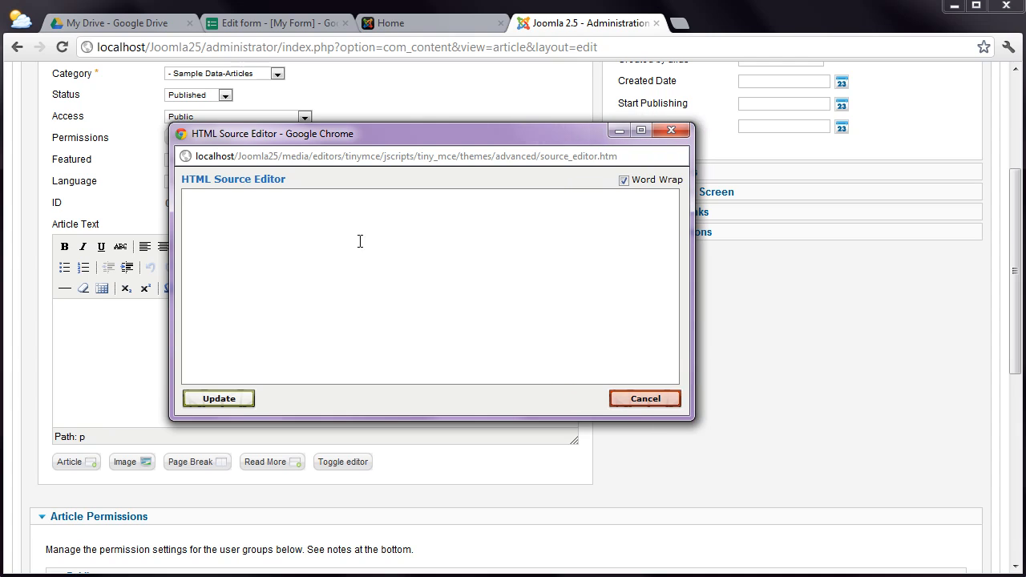
right_click(360, 241)
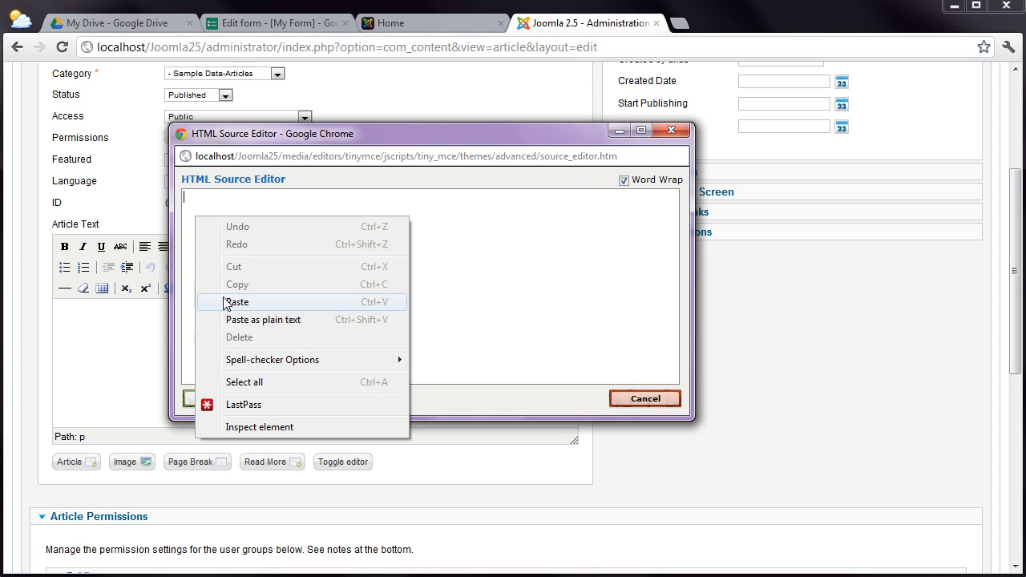
left_click(236, 302)
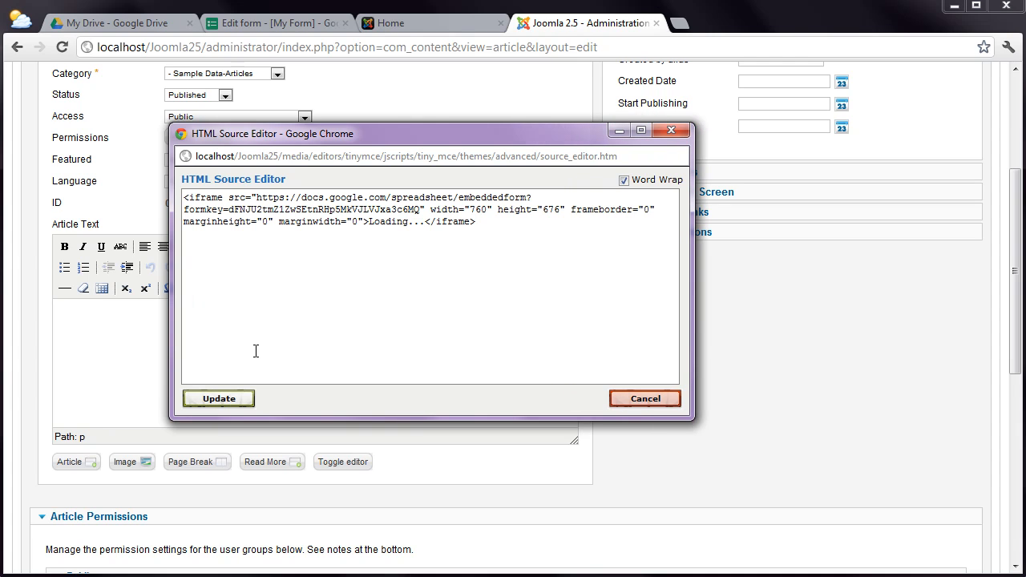
left_click(218, 398)
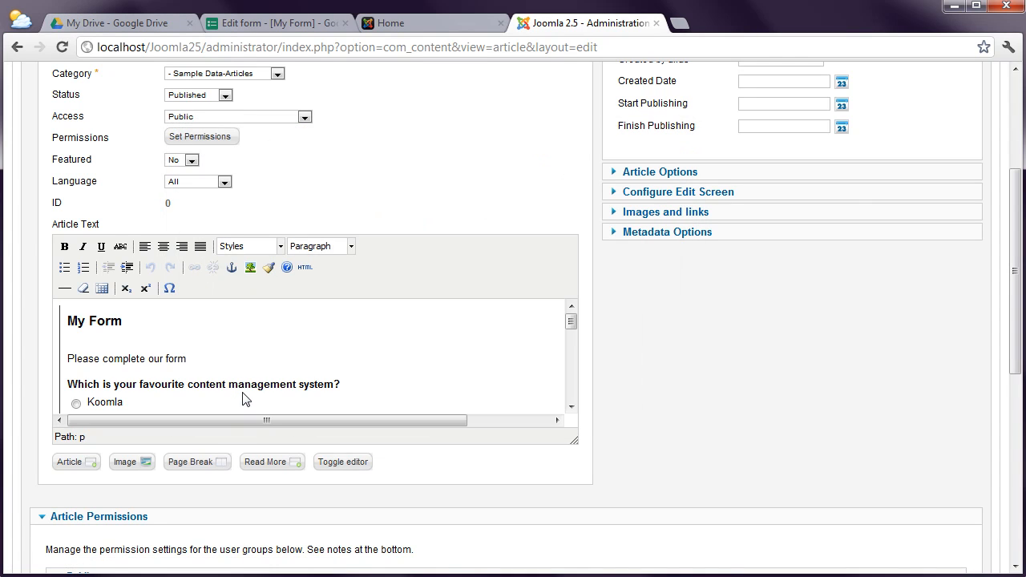
scroll("up", 3)
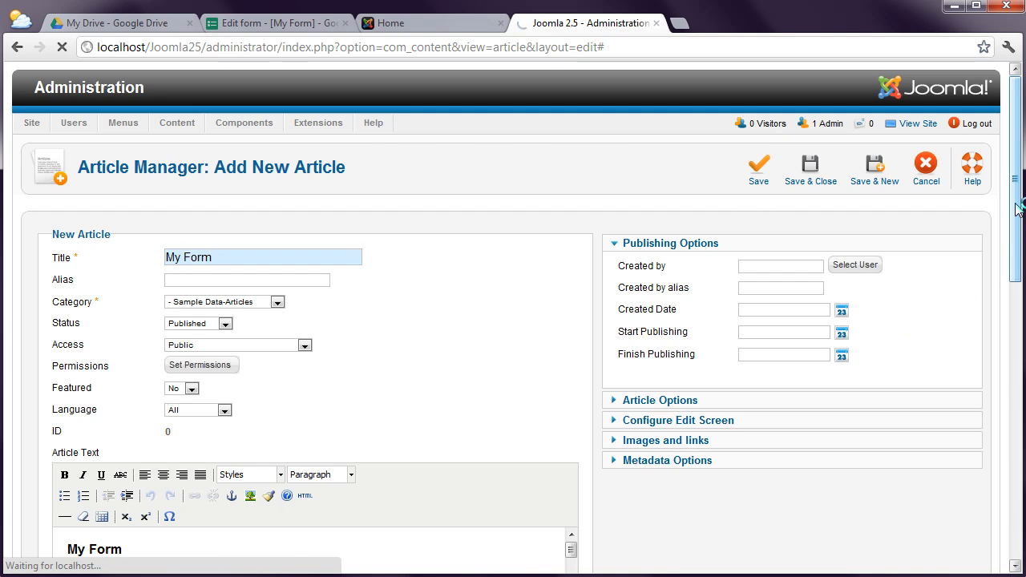
scroll("down", 3)
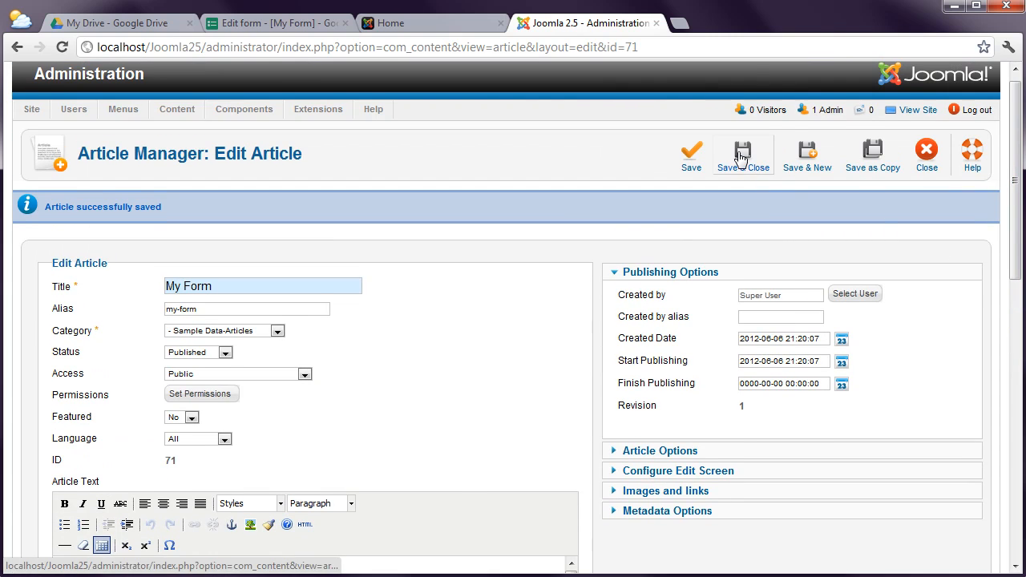
Save and close the My Form article and open the Menus menu.
left_click(741, 156)
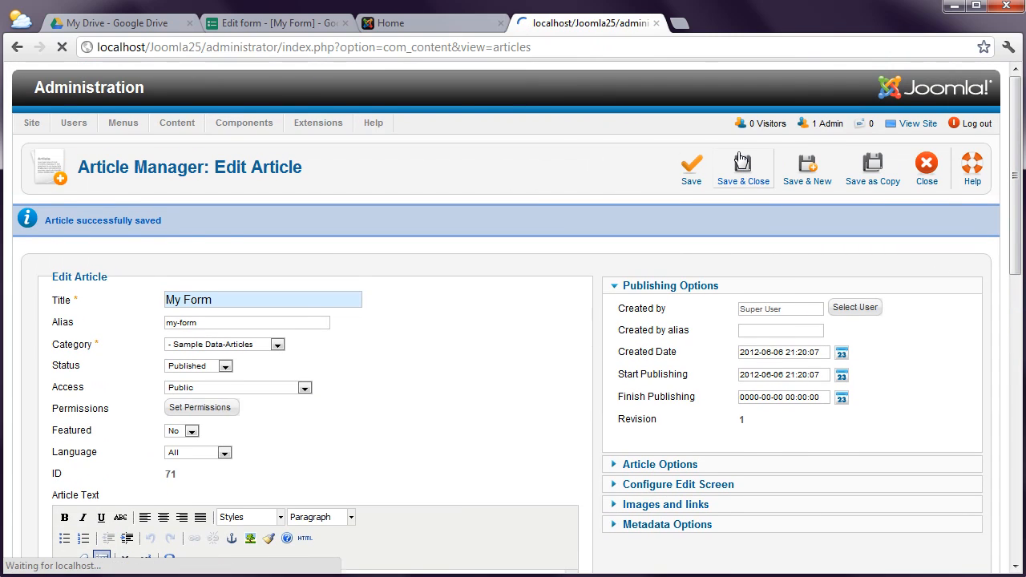
left_click(741, 168)
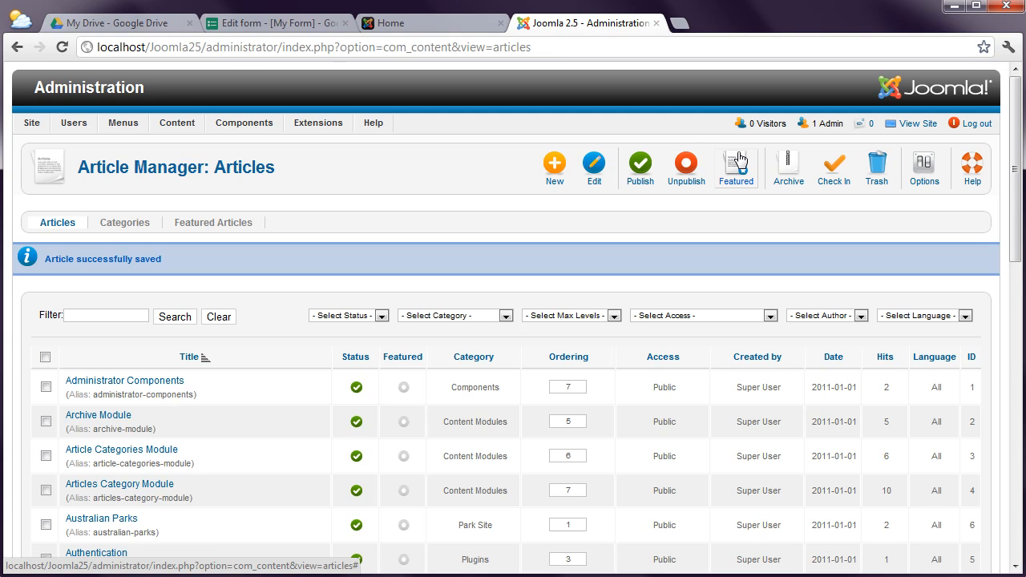
left_click(123, 123)
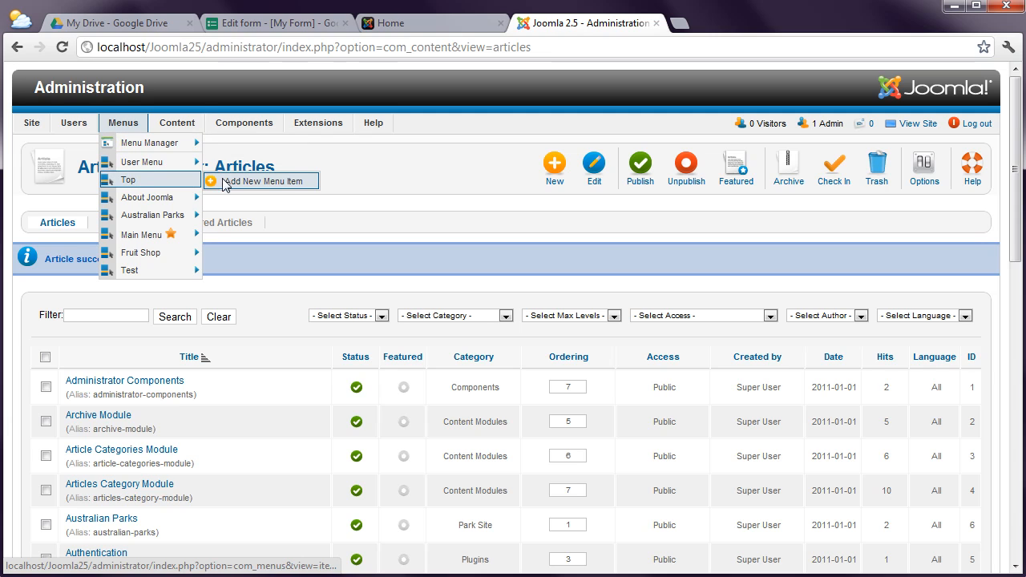
Add a Single Article item to the Top menu, linked to My Form and titled Form.
left_click(260, 180)
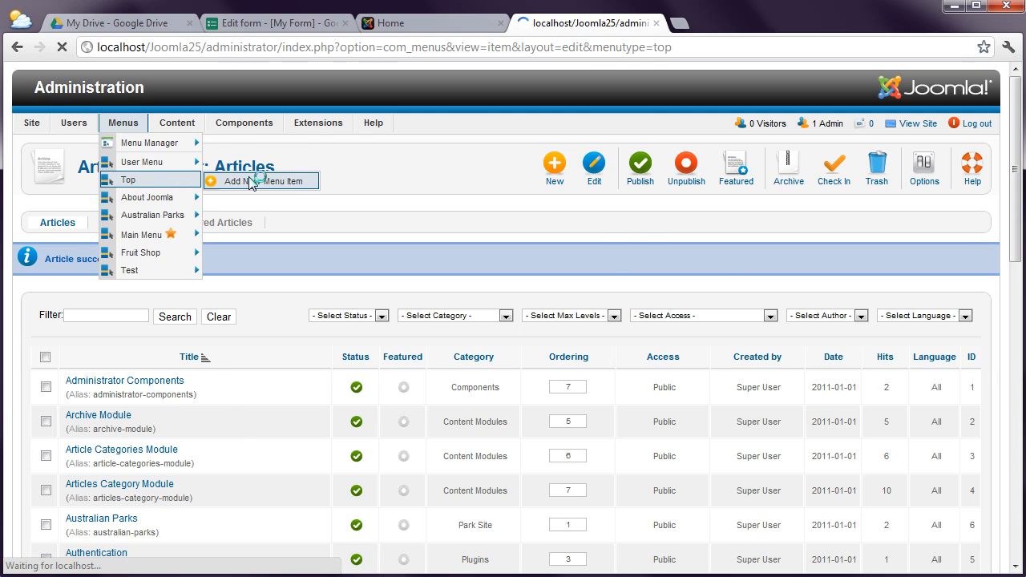
left_click(245, 180)
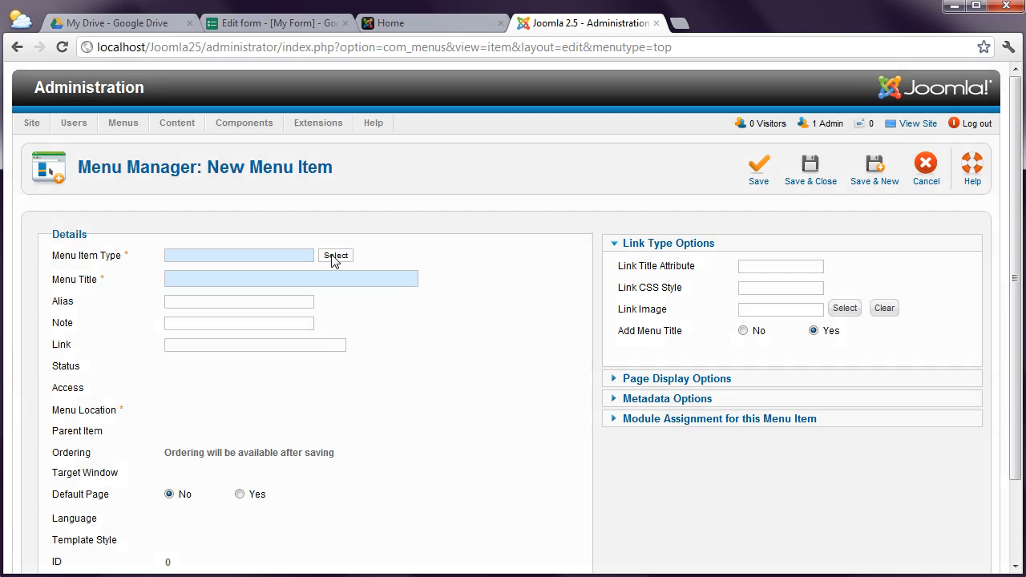
left_click(336, 255)
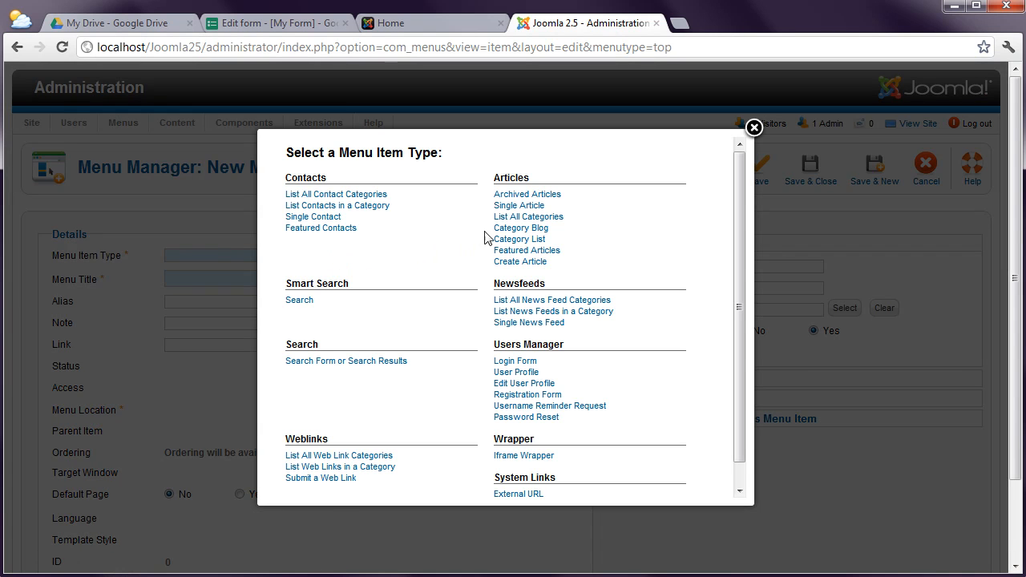
left_click(753, 129)
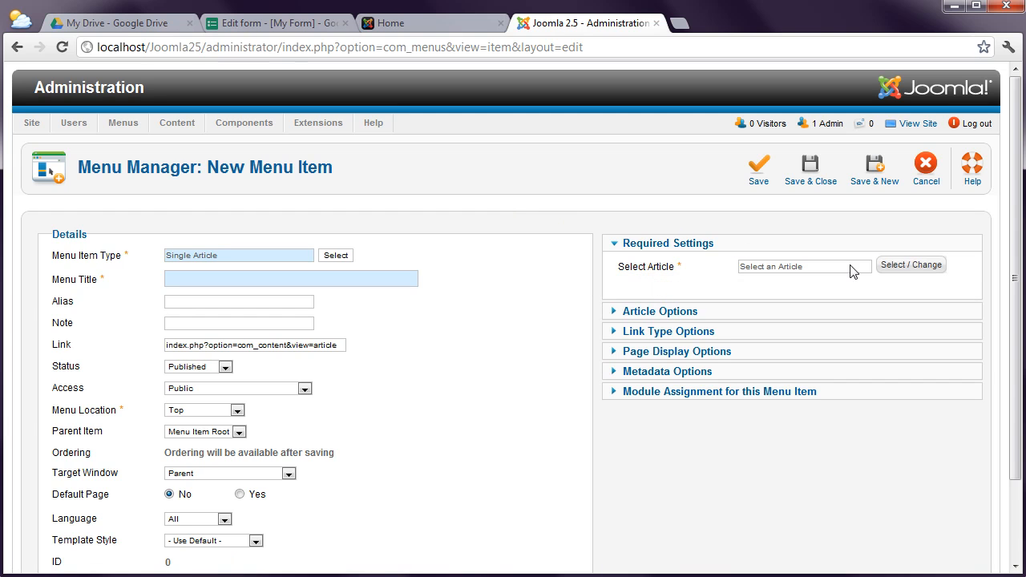
left_click(910, 265)
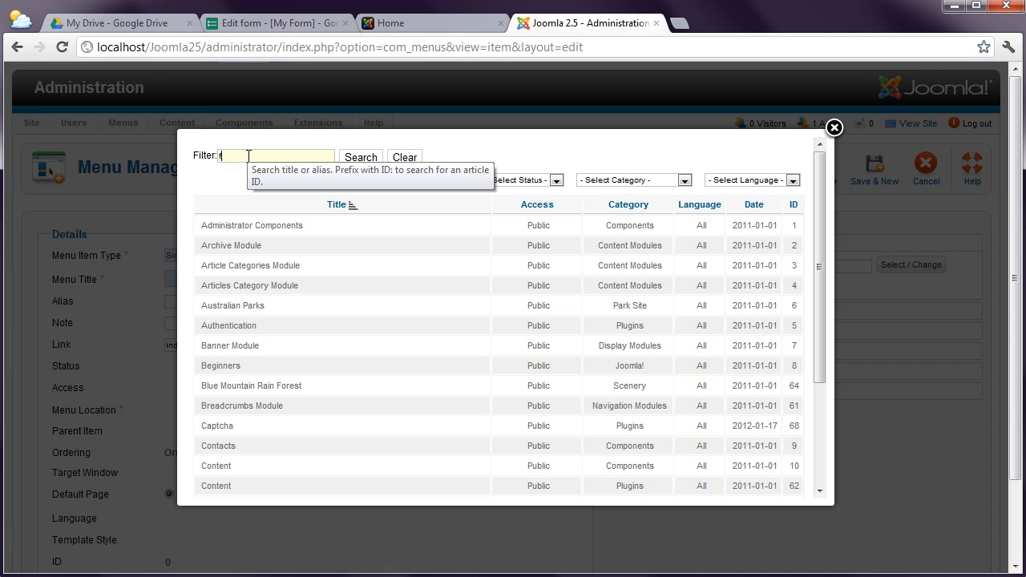
type("form")
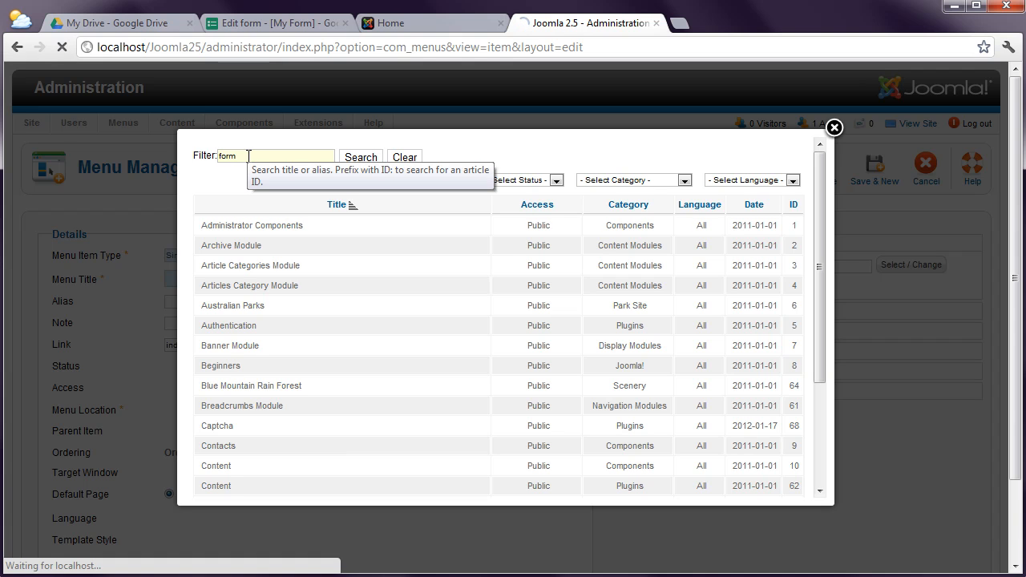
left_click(833, 128)
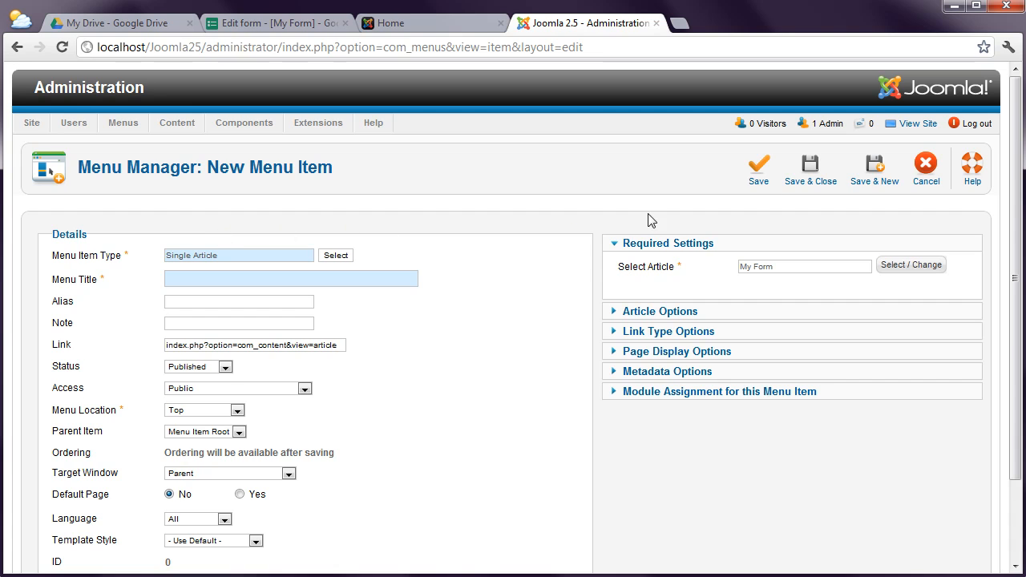
left_click(809, 169)
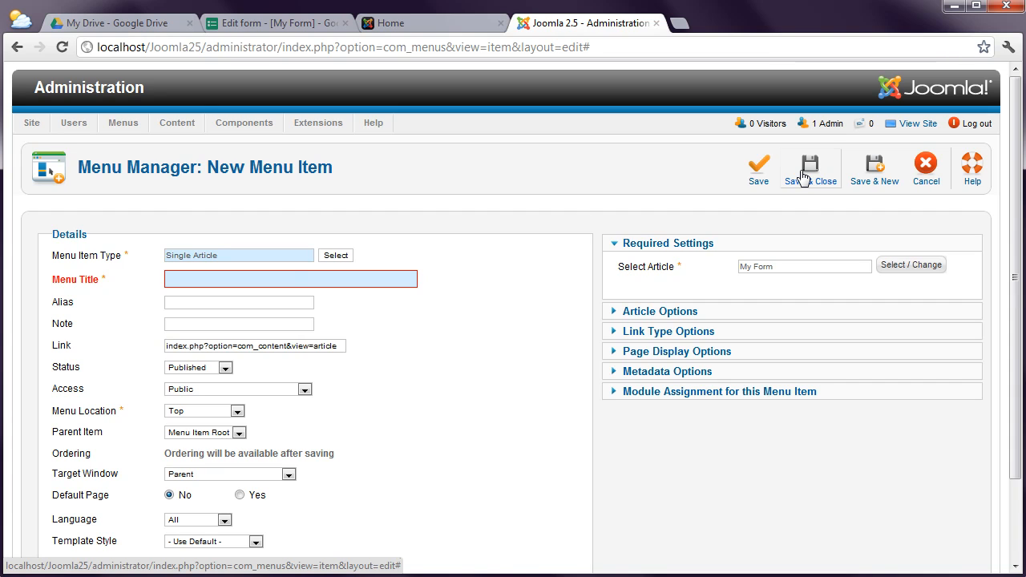
left_click(288, 279)
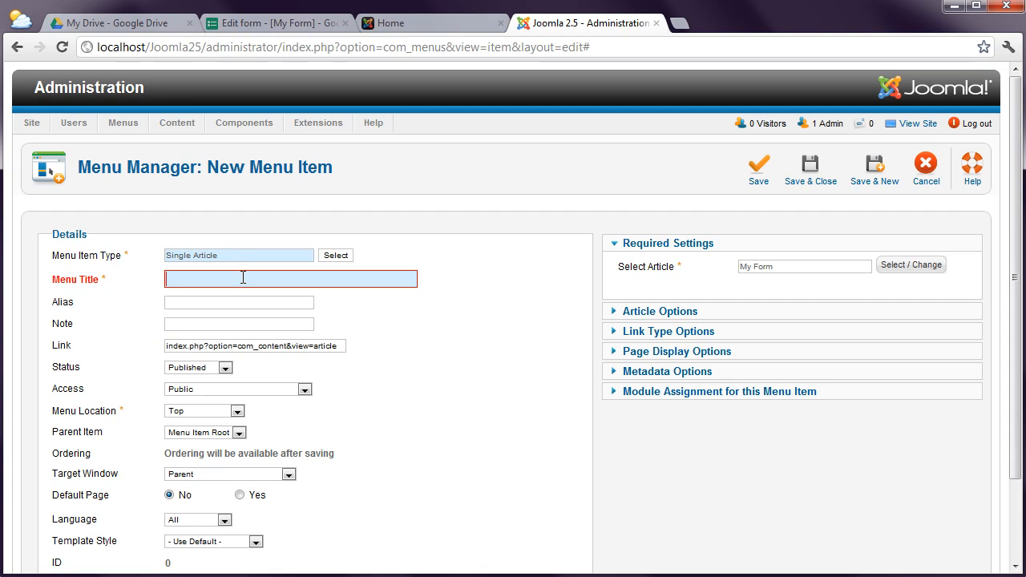
type("Form")
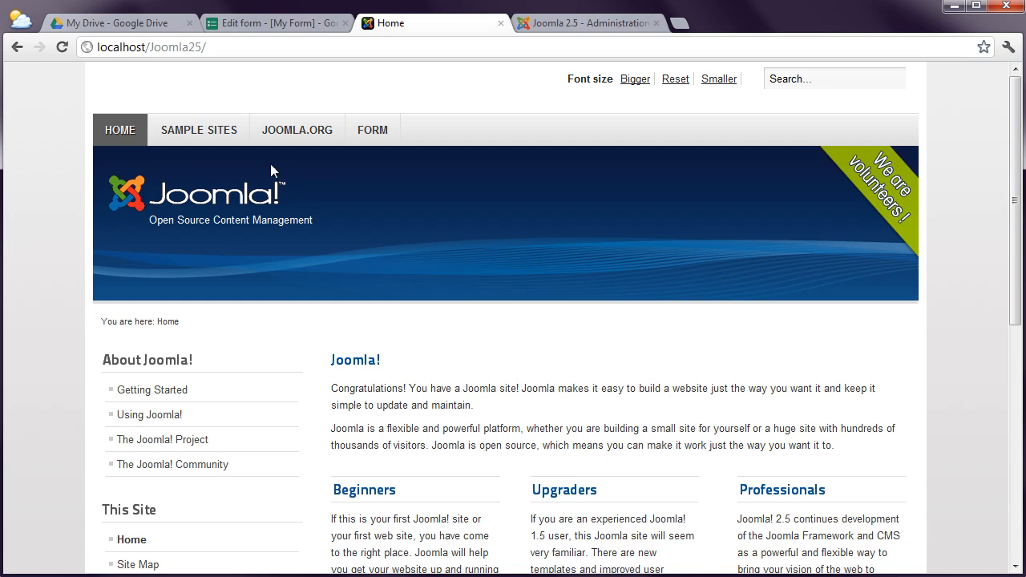
Submit a test response on the site's Form page choosing Koomla, reason 'I just love it!'.
left_click(372, 129)
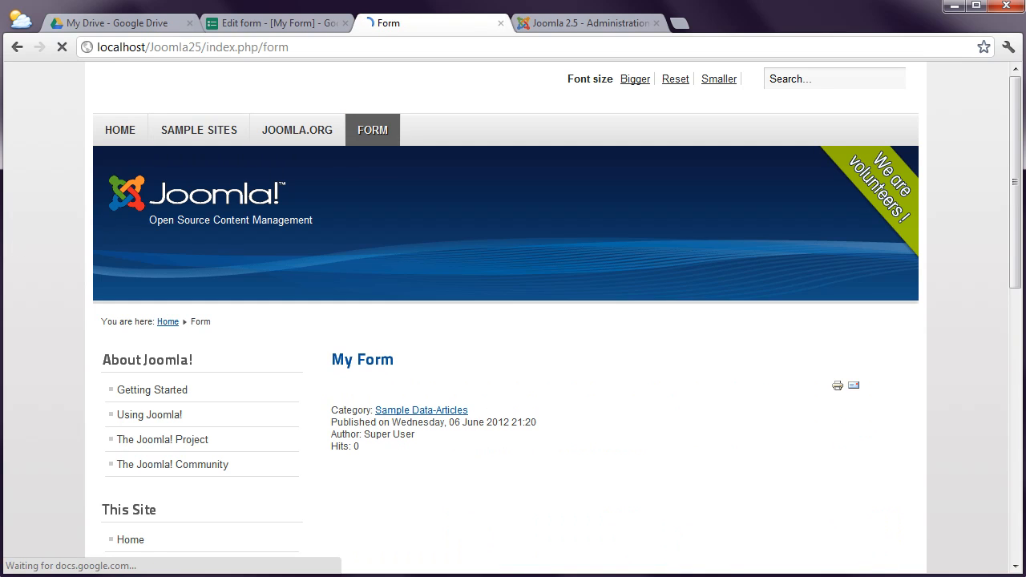
scroll("down", 3)
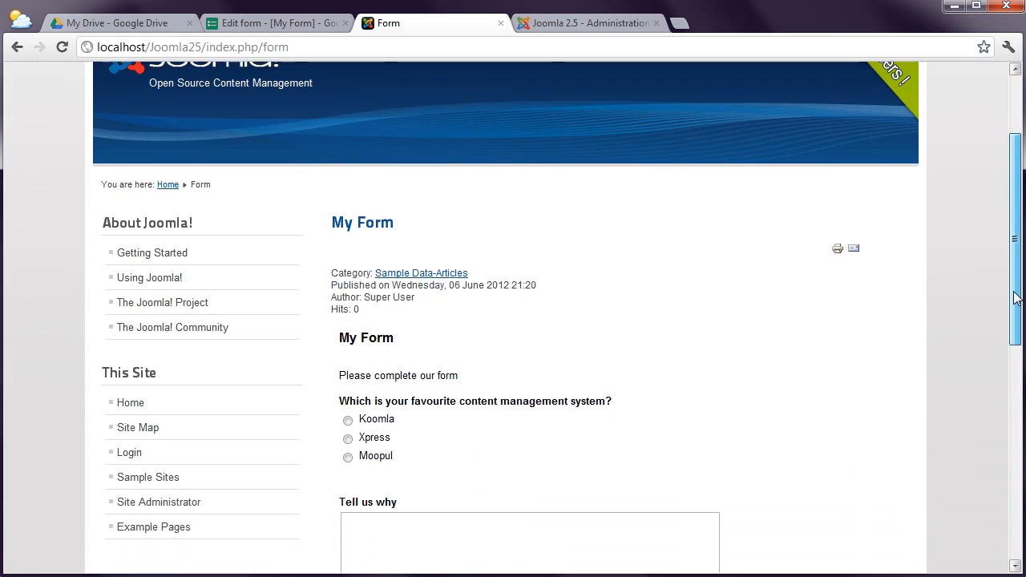
scroll("down", 3)
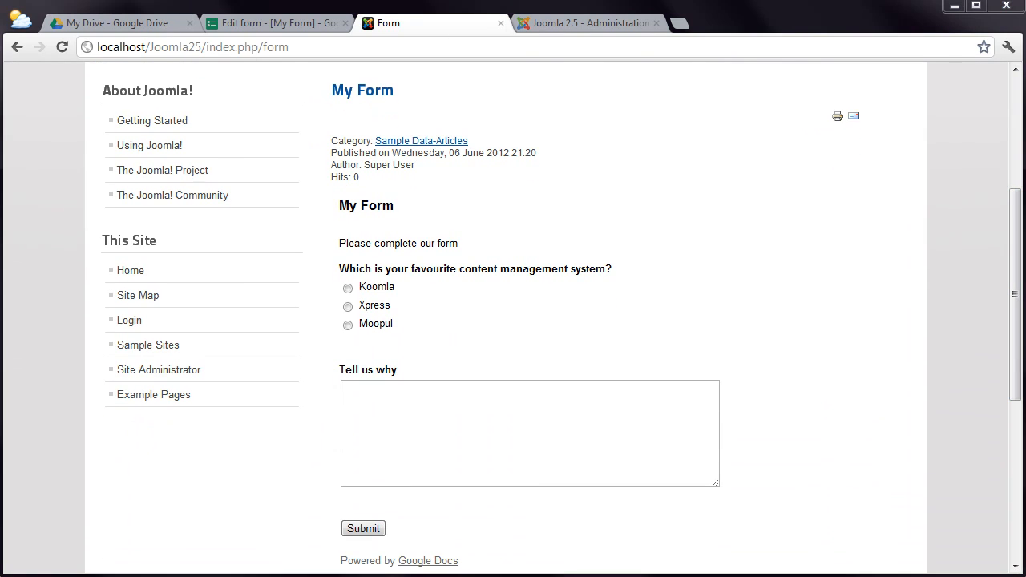
left_click(348, 286)
type("I just love it!")
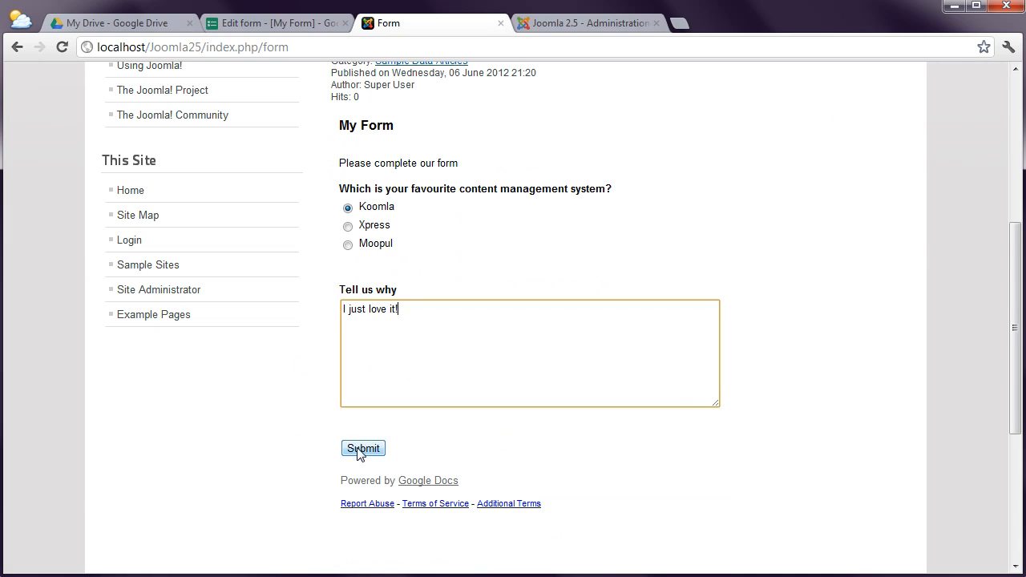
left_click(363, 448)
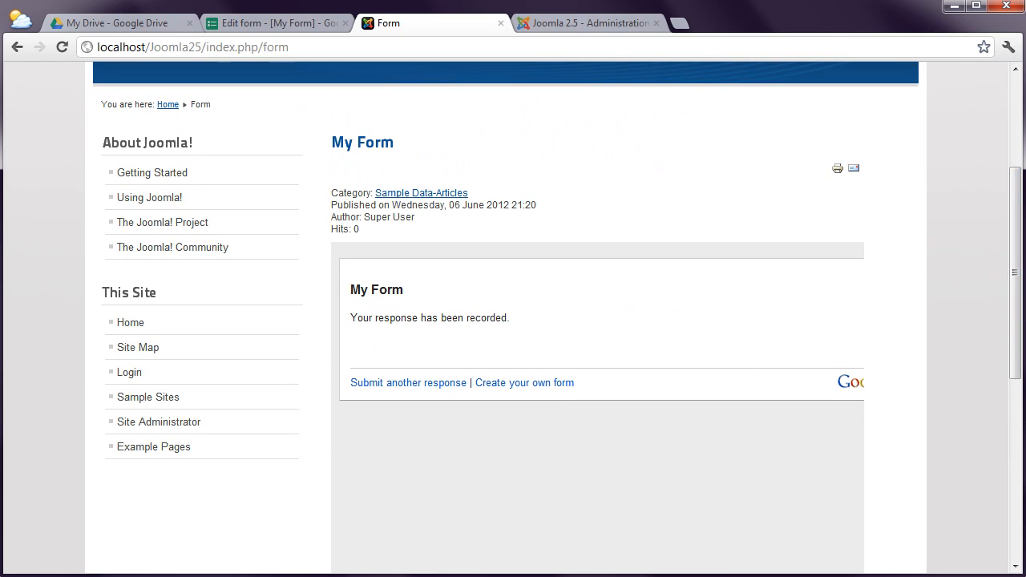
scroll("down", 3)
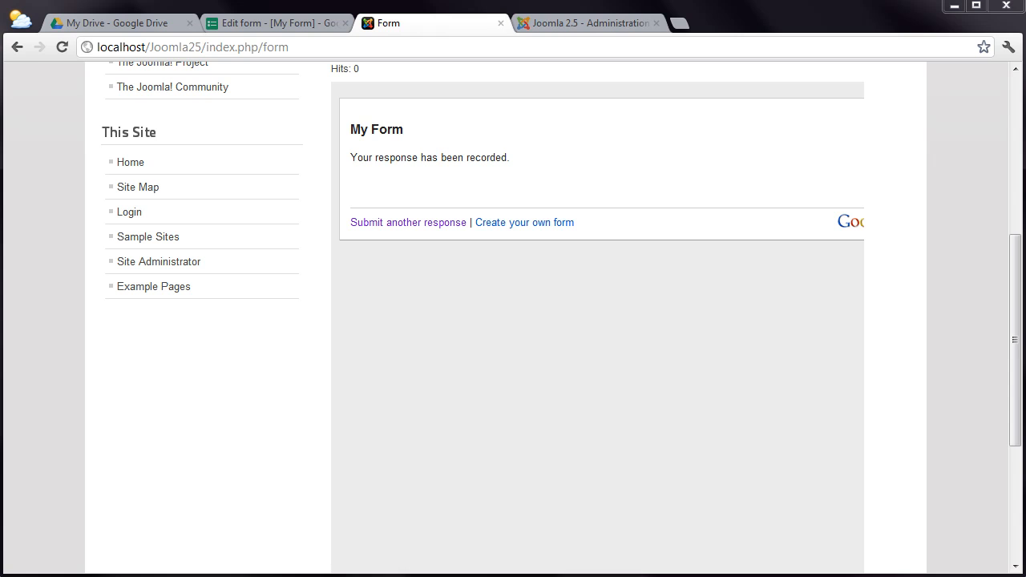
left_click(277, 22)
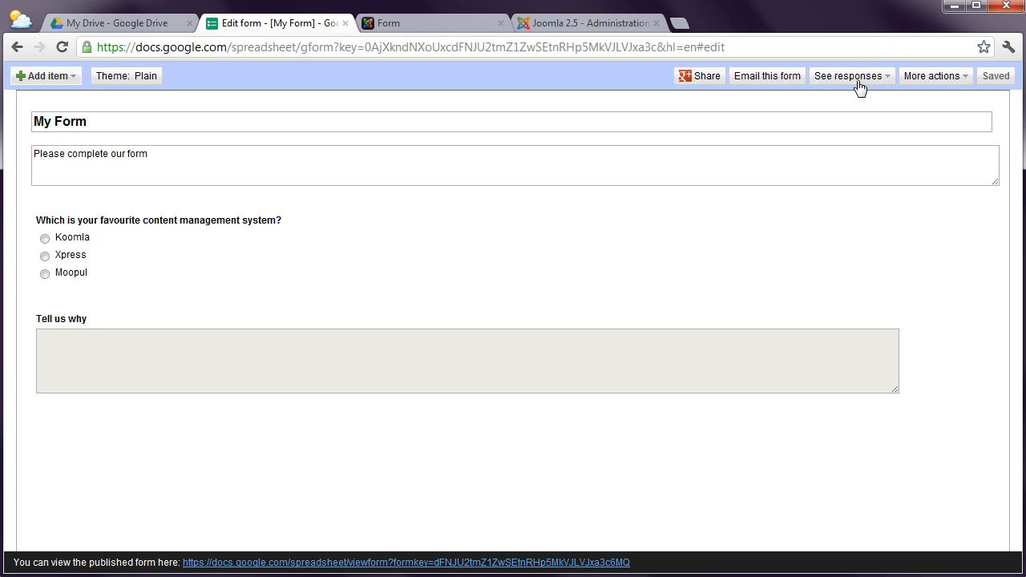
left_click(847, 76)
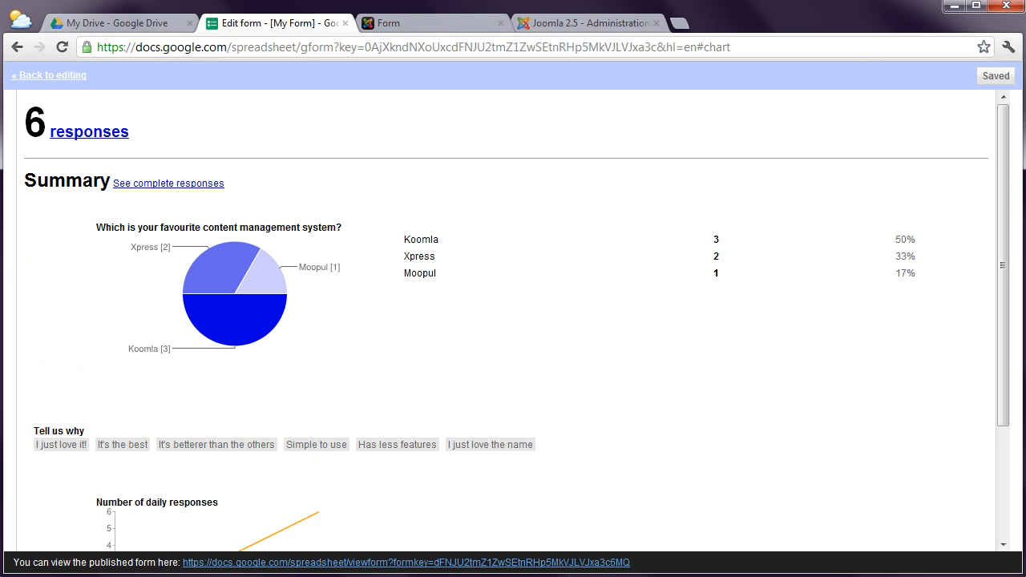
scroll("down", 3)
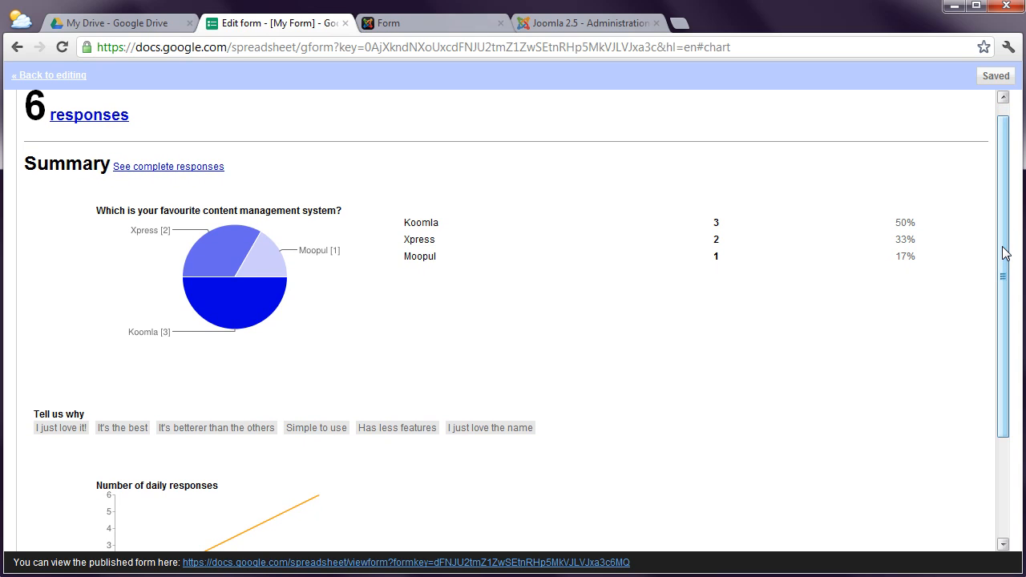
scroll("down", 3)
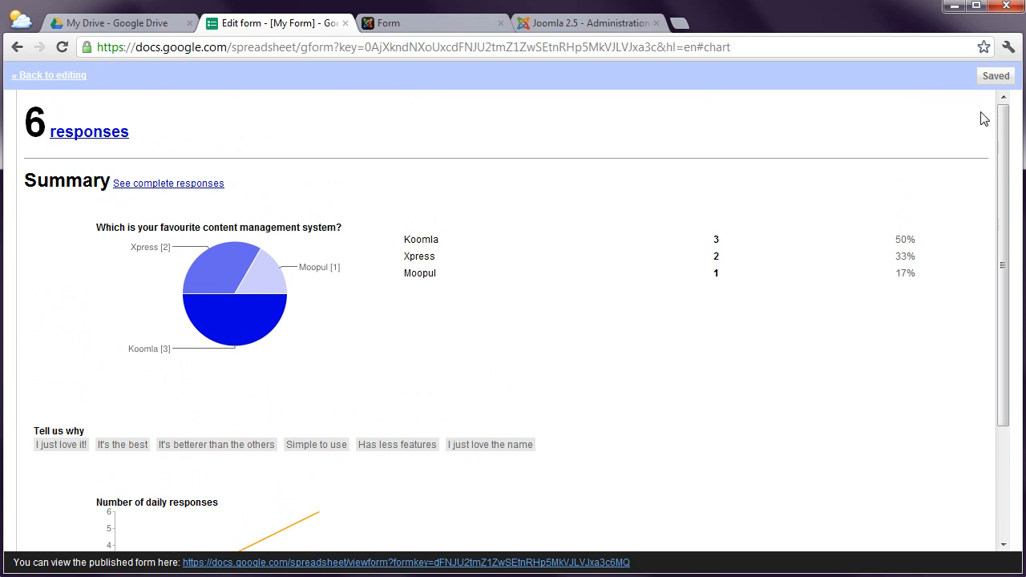
left_click(48, 75)
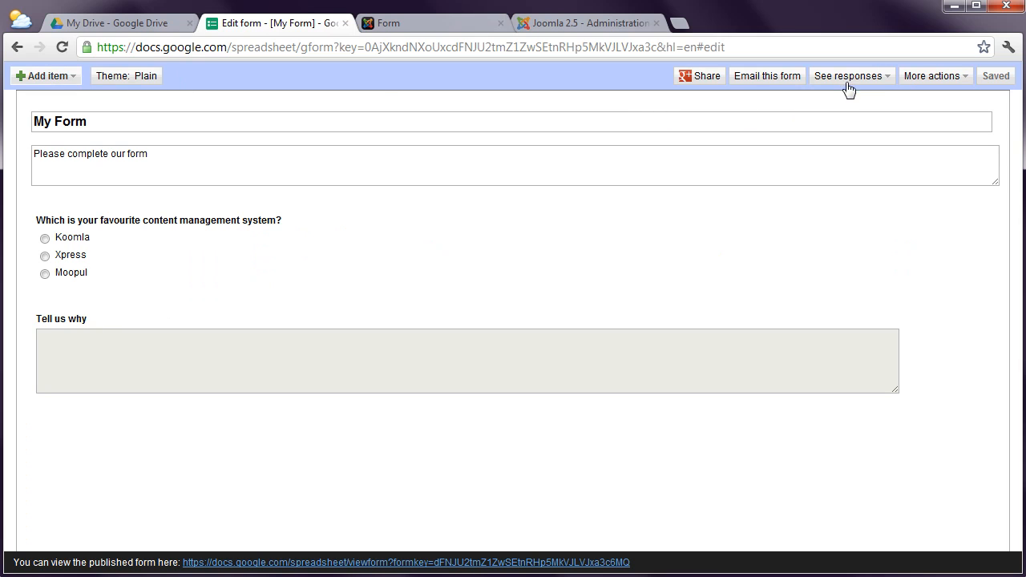
Open the My Form responses spreadsheet listing six responses, then return to the form editor.
left_click(849, 75)
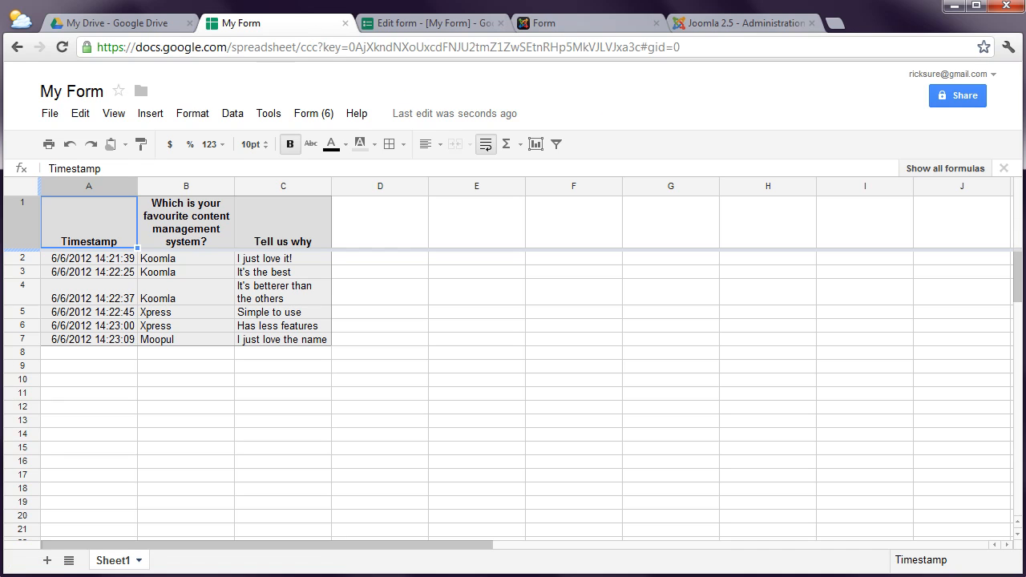
left_click(272, 22)
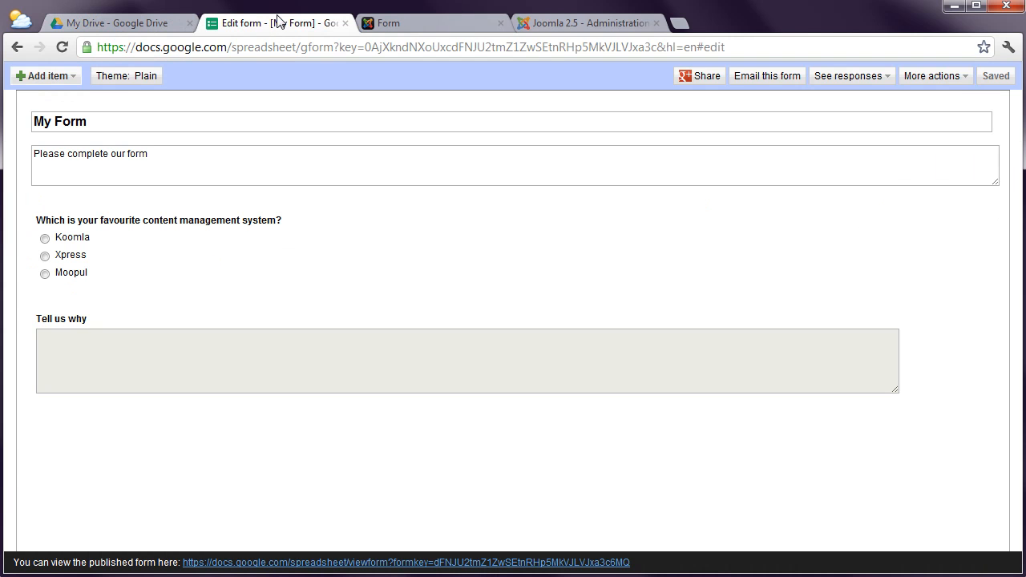